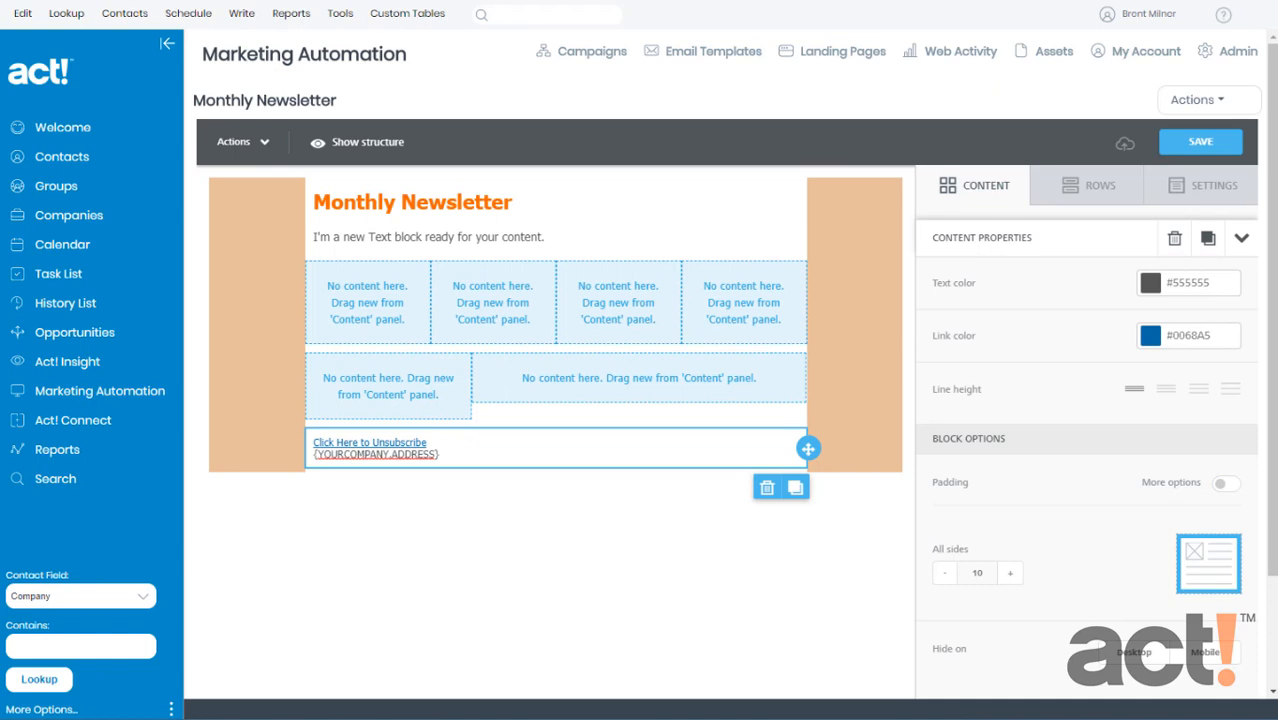
{"action": "mouse_move", "coordinate": [196, 560]}
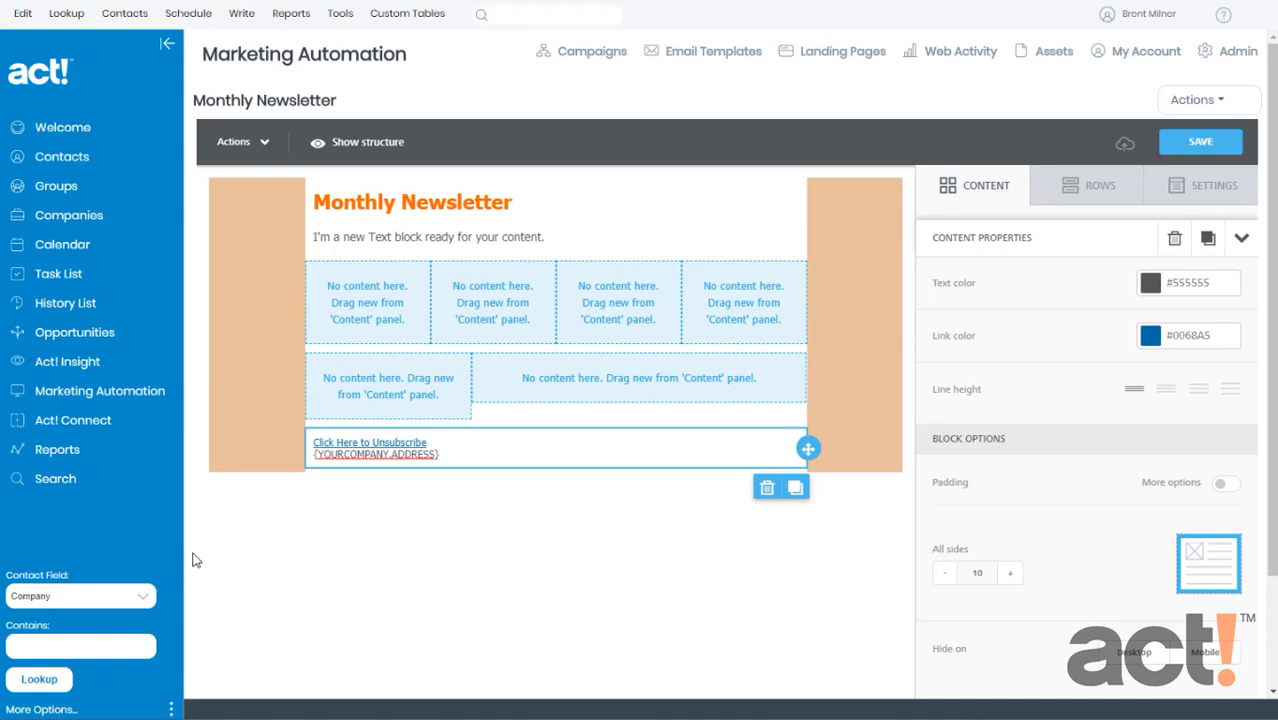
{"action": "mouse_move", "coordinate": [98, 390]}
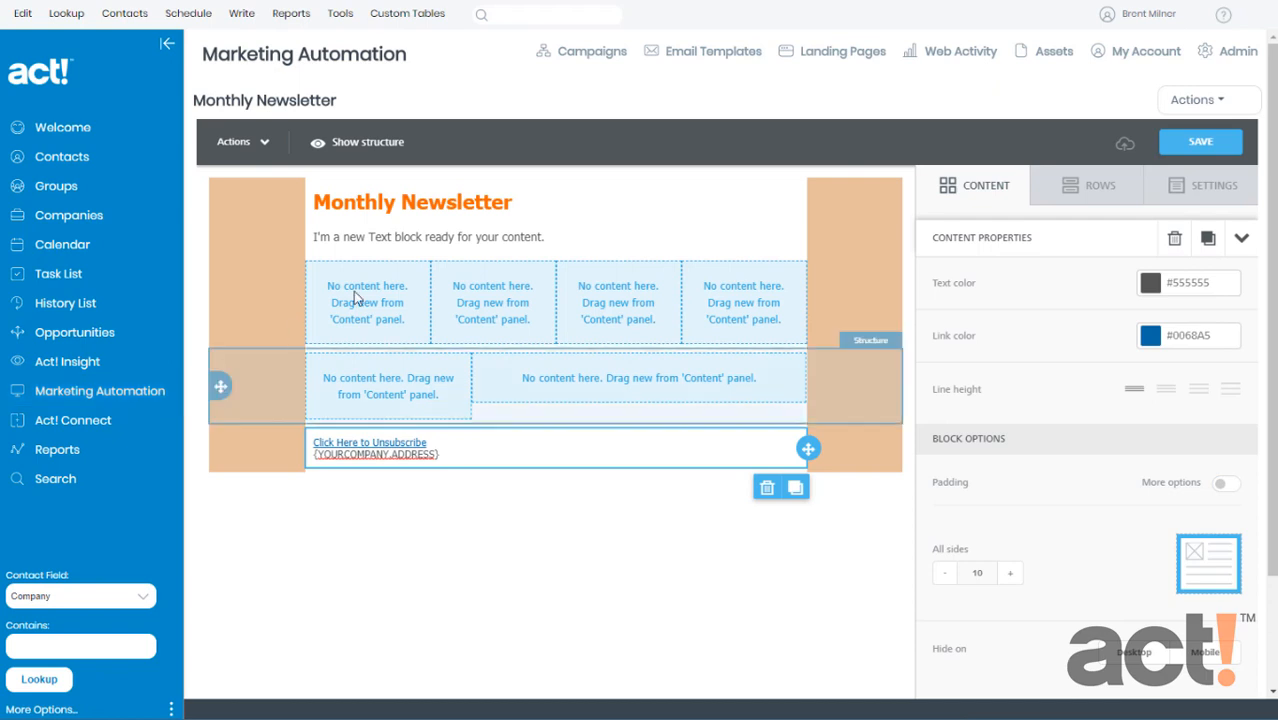
Return to the email templates list and scroll down to the newsletter's second content row.
{"action": "left_click", "coordinate": [712, 52]}
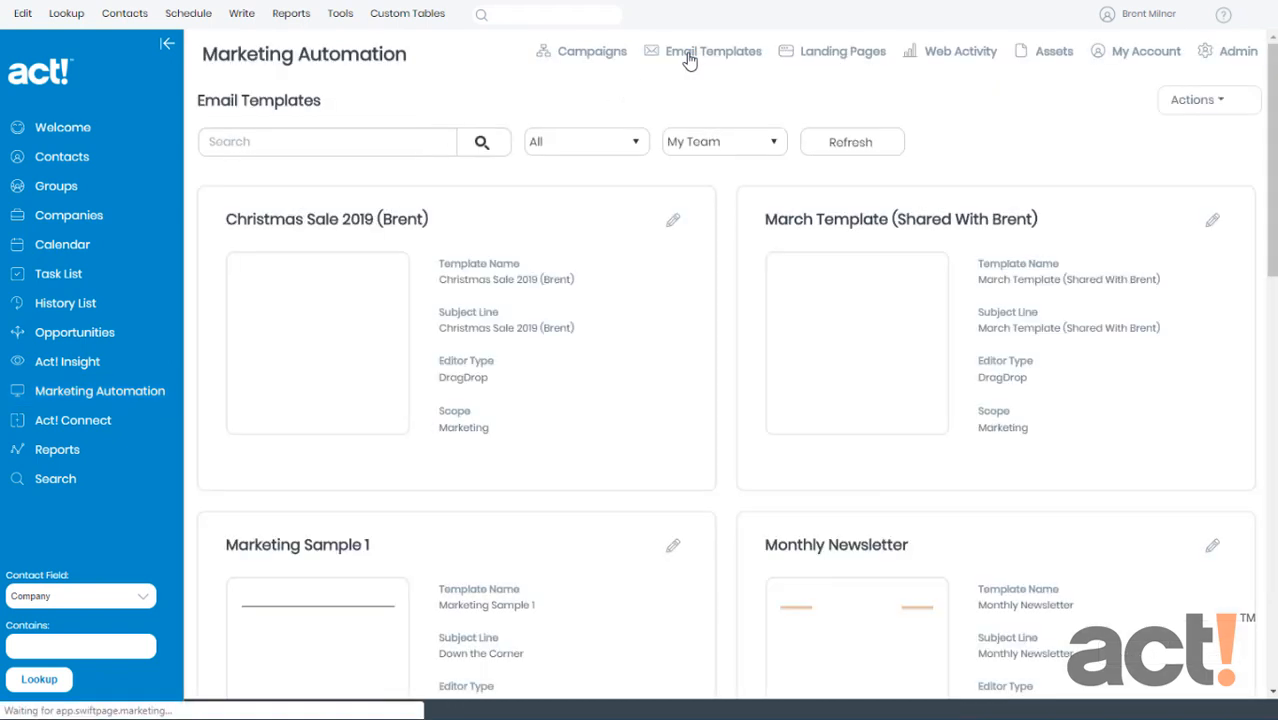
{"action": "scroll", "scroll_direction": "down", "scroll_amount": 3}
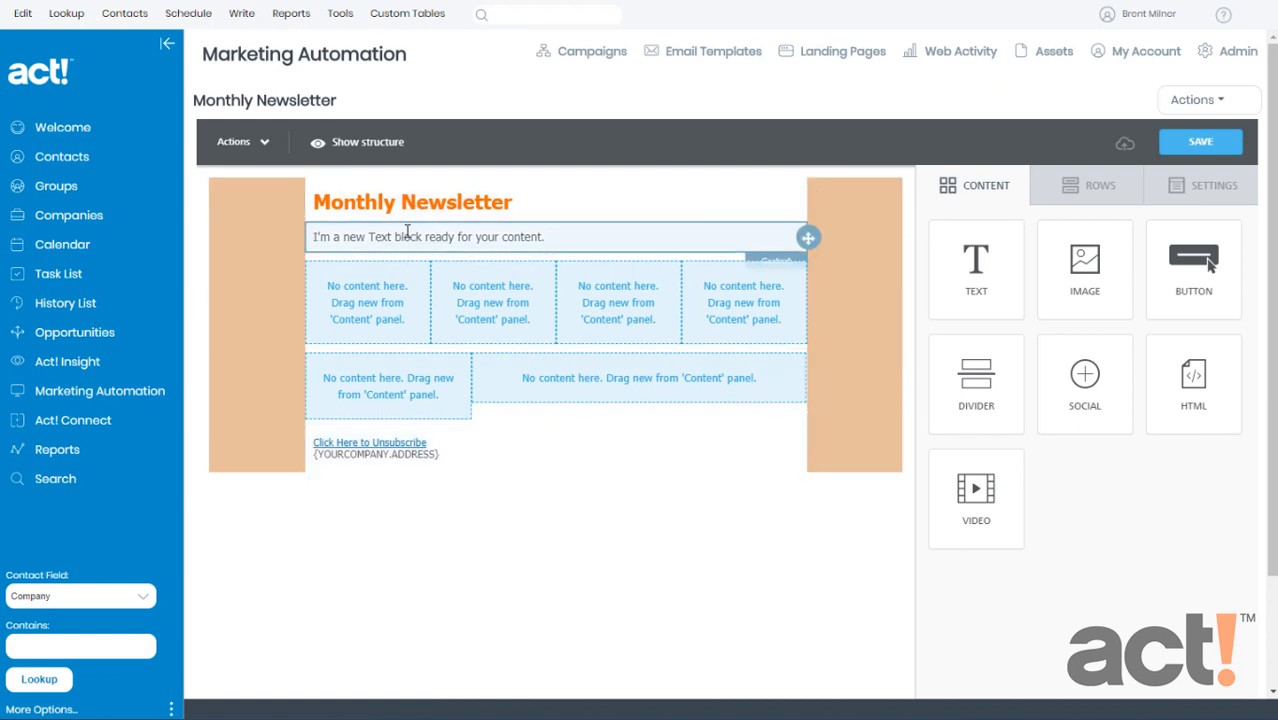
{"action": "mouse_move", "coordinate": [510, 404]}
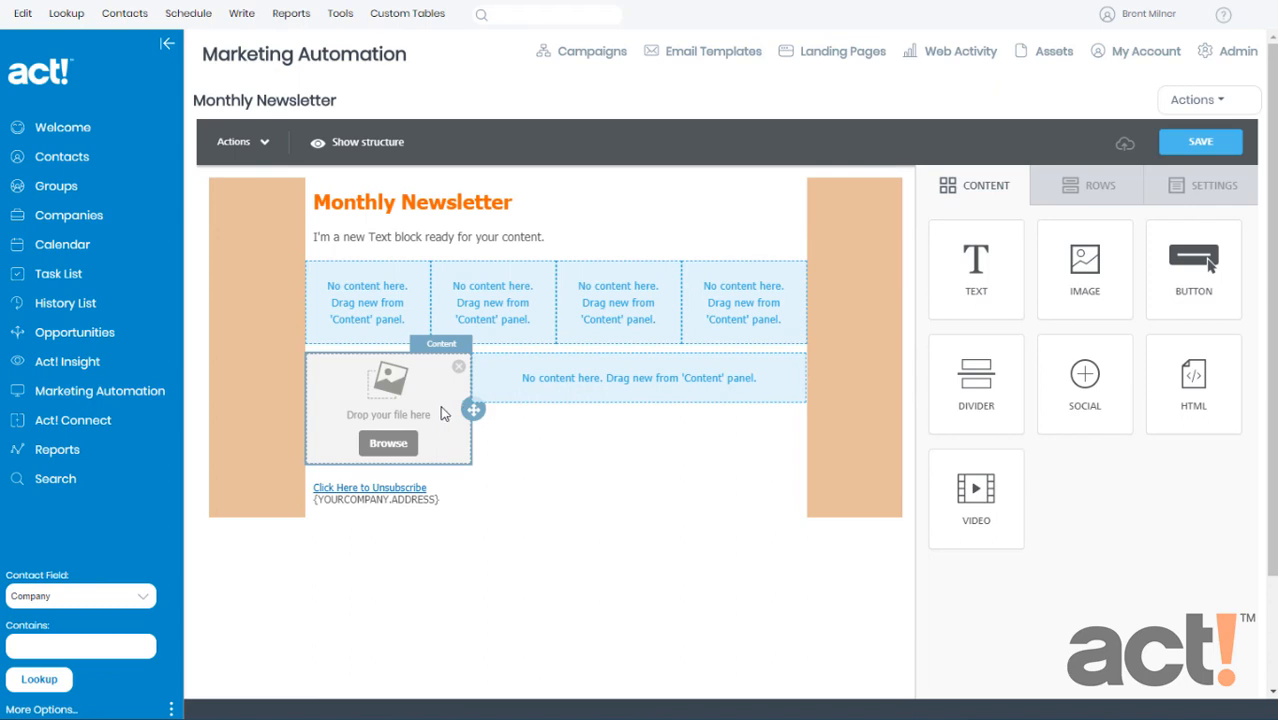
{"action": "mouse_move", "coordinate": [426, 444]}
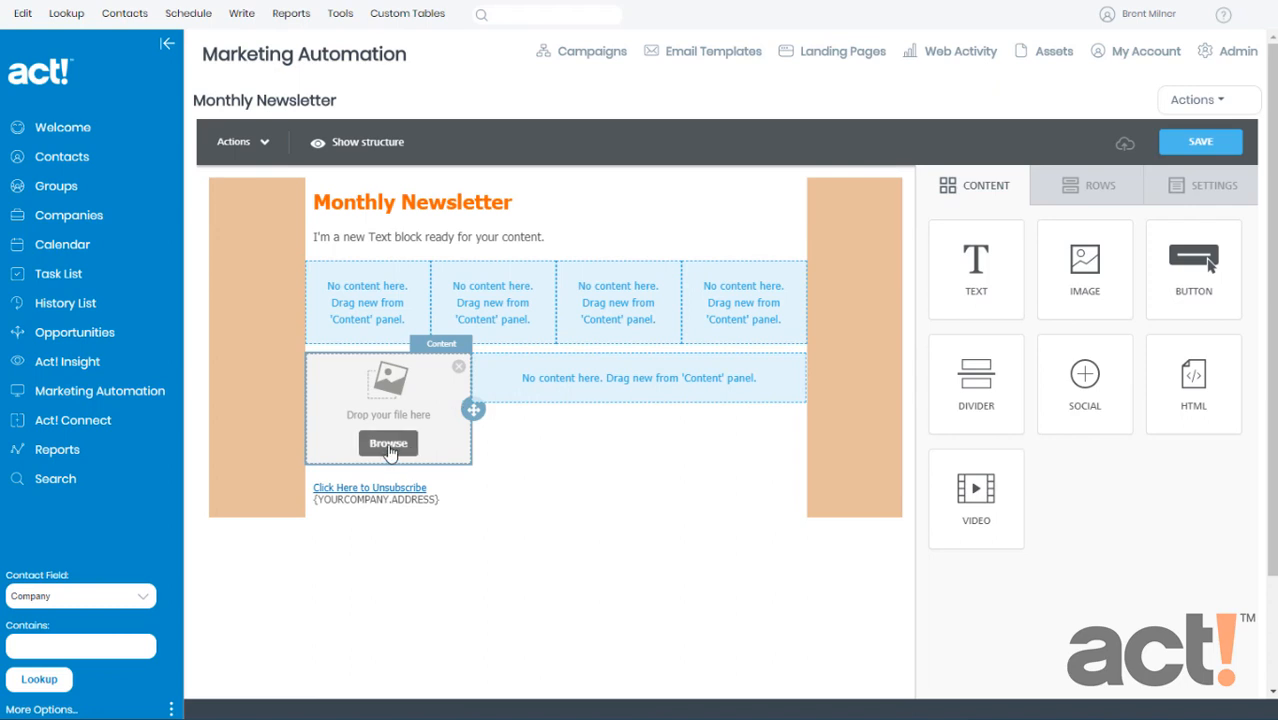
Browse from the image block to list the Products, Flavor and Logos image folders.
{"action": "left_click", "coordinate": [388, 444]}
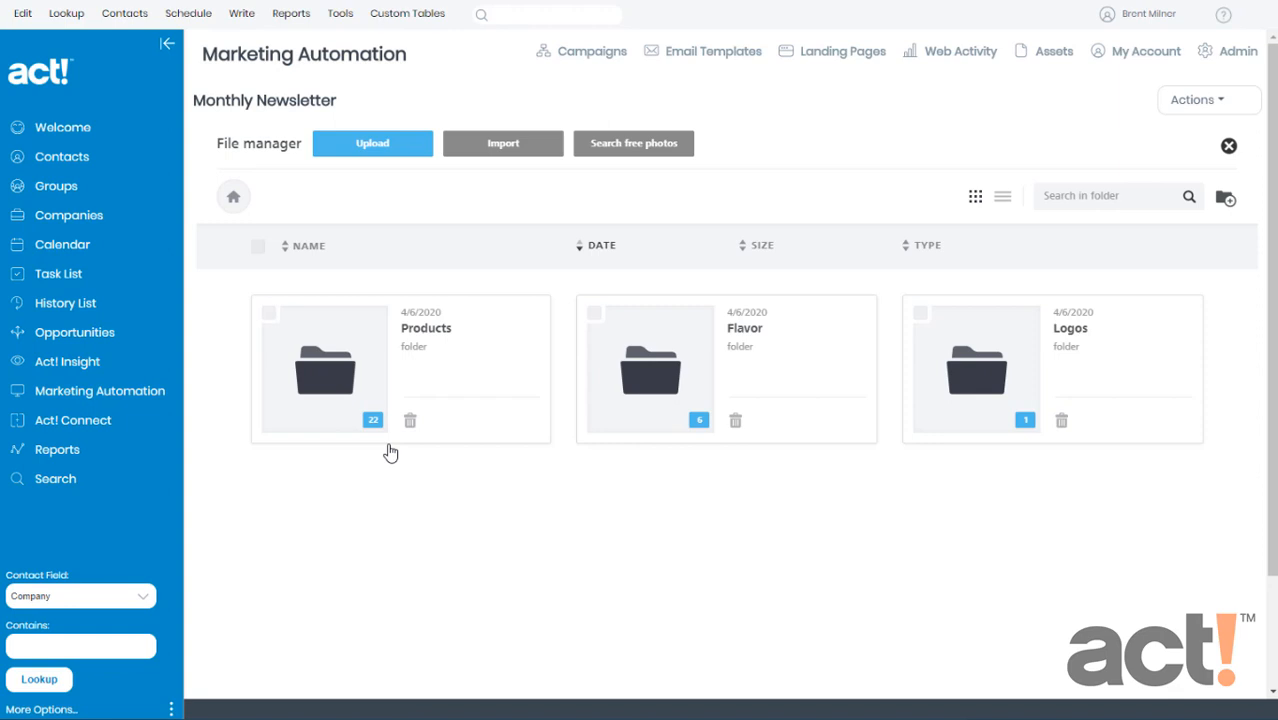
{"action": "mouse_move", "coordinate": [342, 184]}
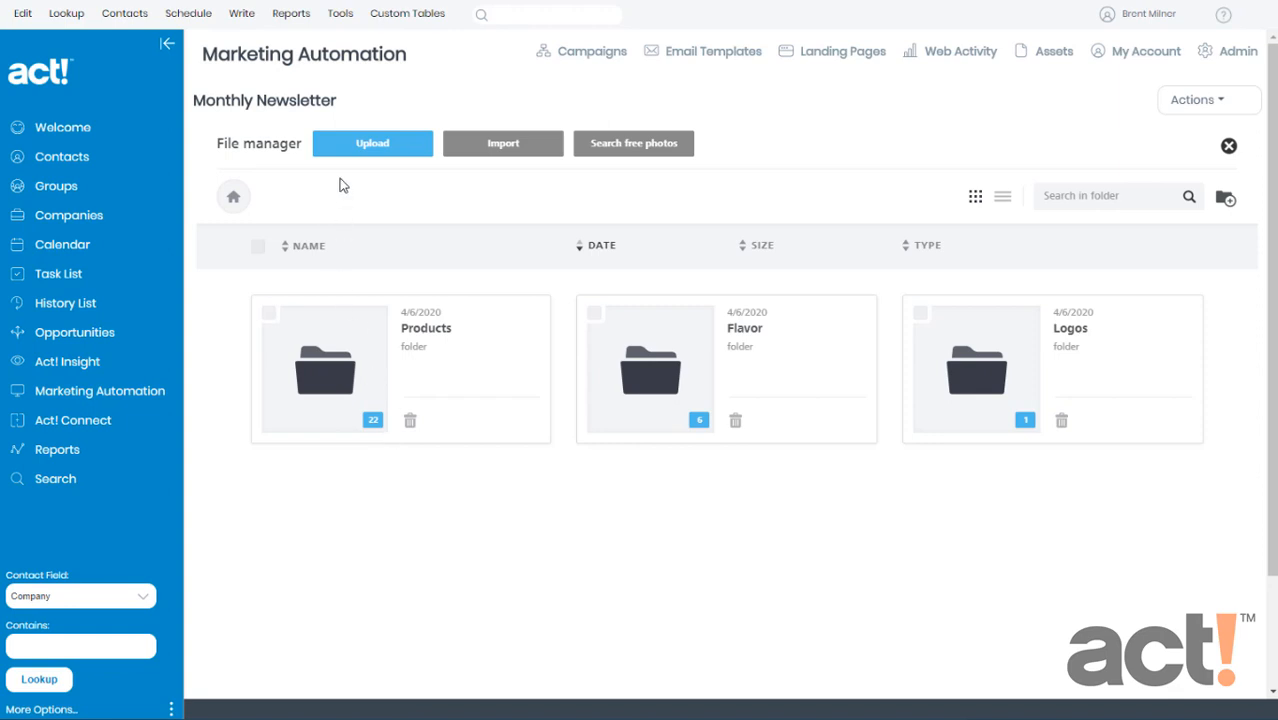
{"action": "mouse_move", "coordinate": [372, 144]}
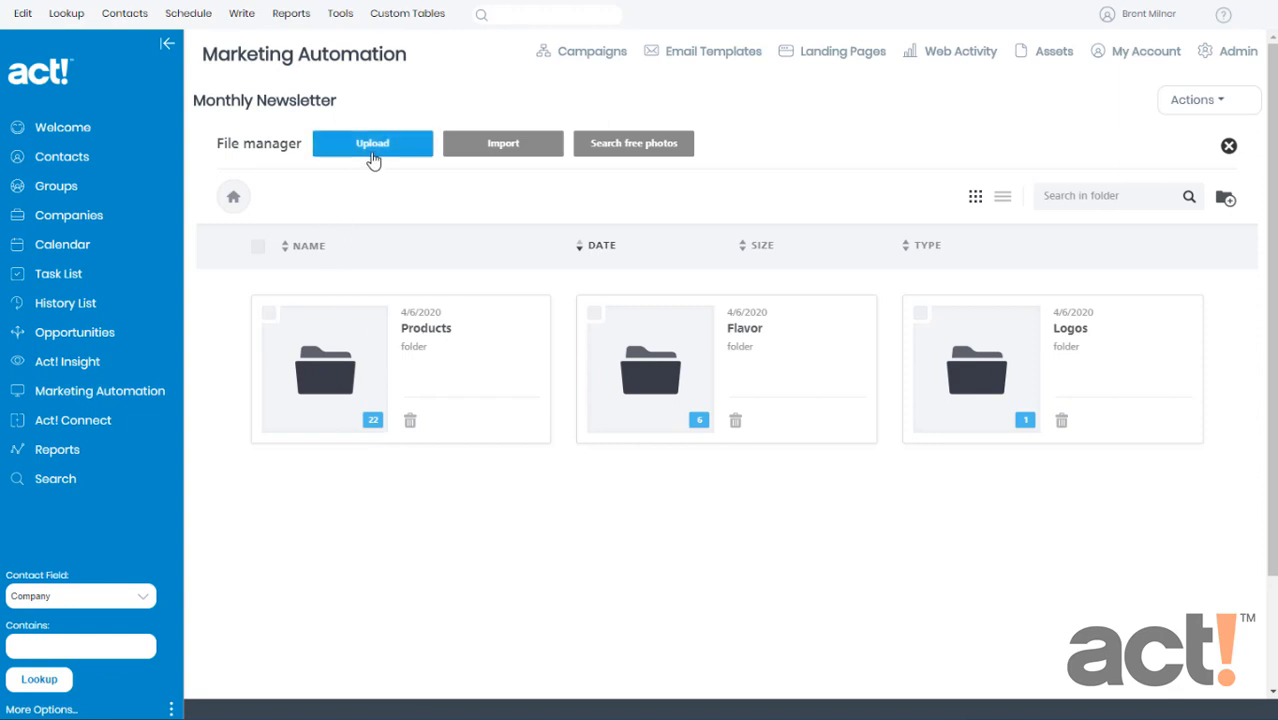
{"action": "mouse_move", "coordinate": [430, 164]}
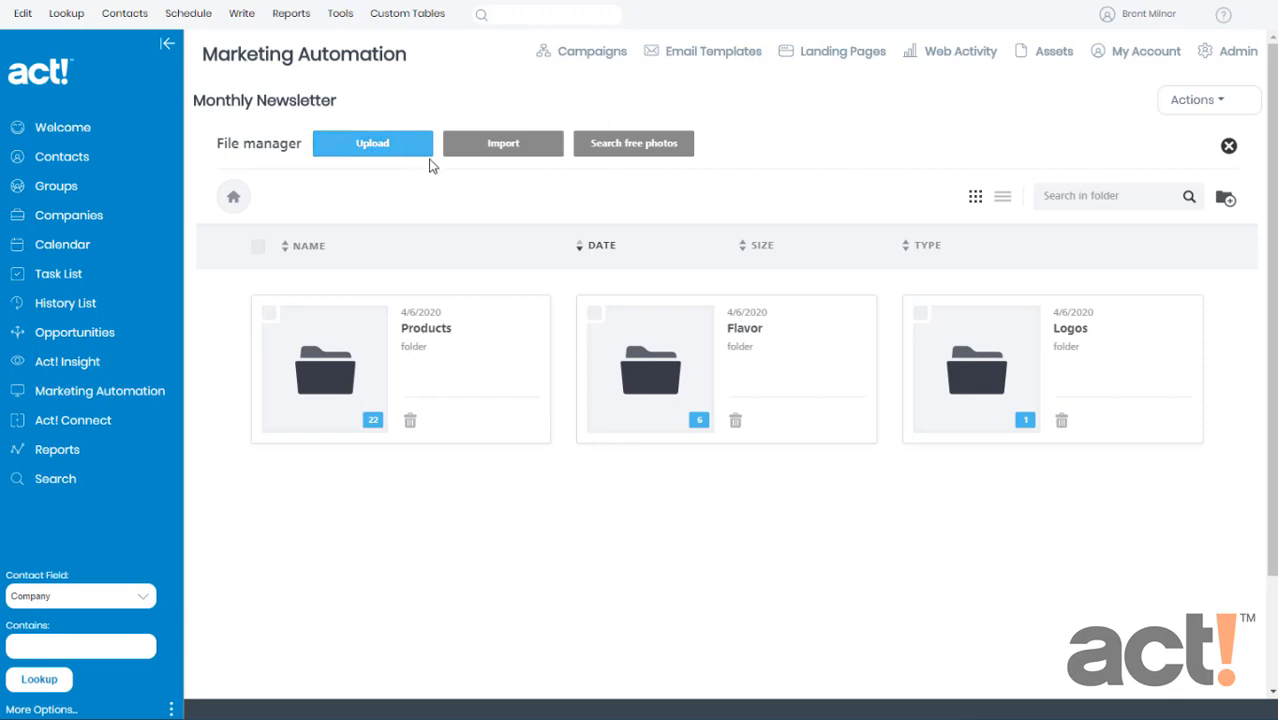
{"action": "mouse_move", "coordinate": [504, 172]}
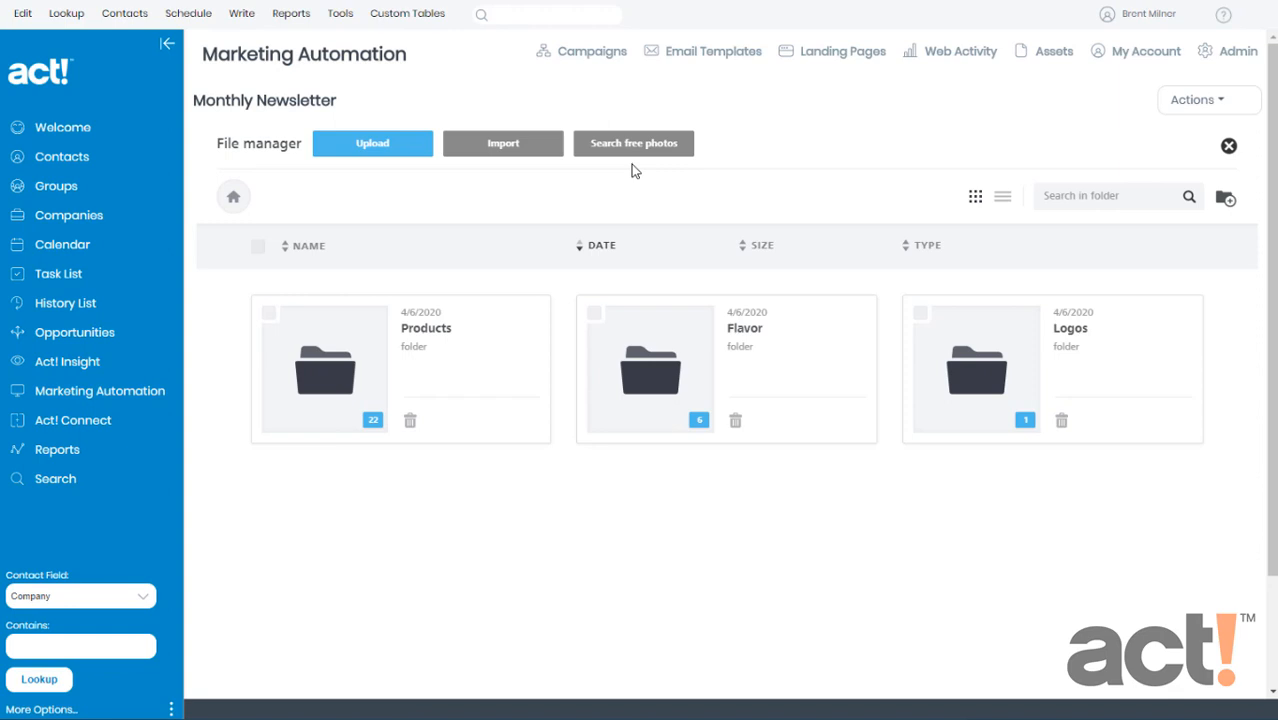
{"action": "mouse_move", "coordinate": [428, 176]}
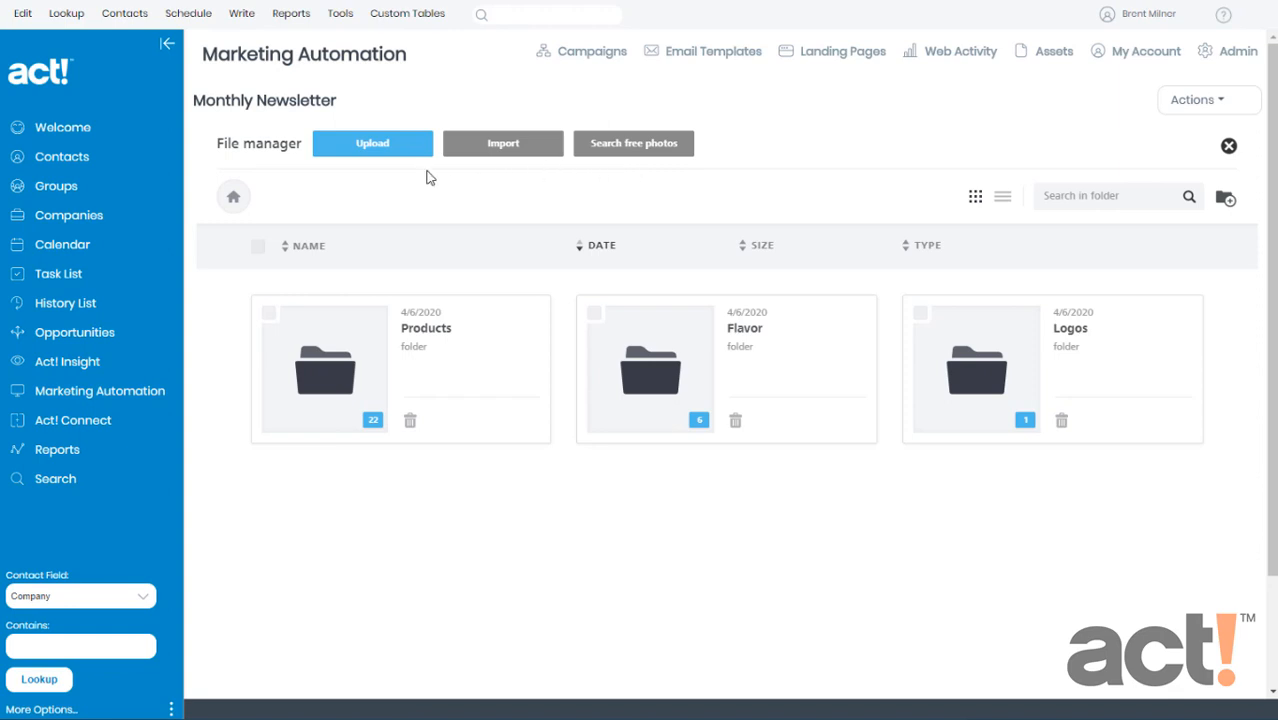
{"action": "mouse_move", "coordinate": [428, 176]}
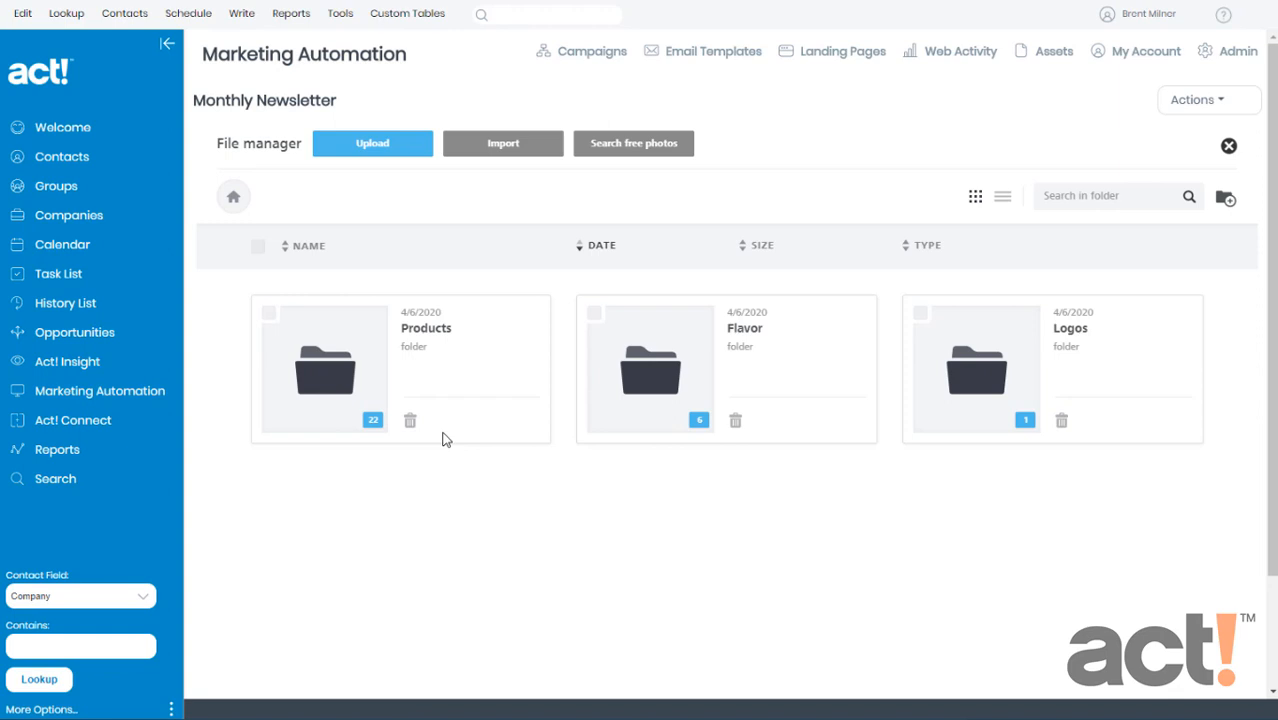
{"action": "mouse_move", "coordinate": [584, 378]}
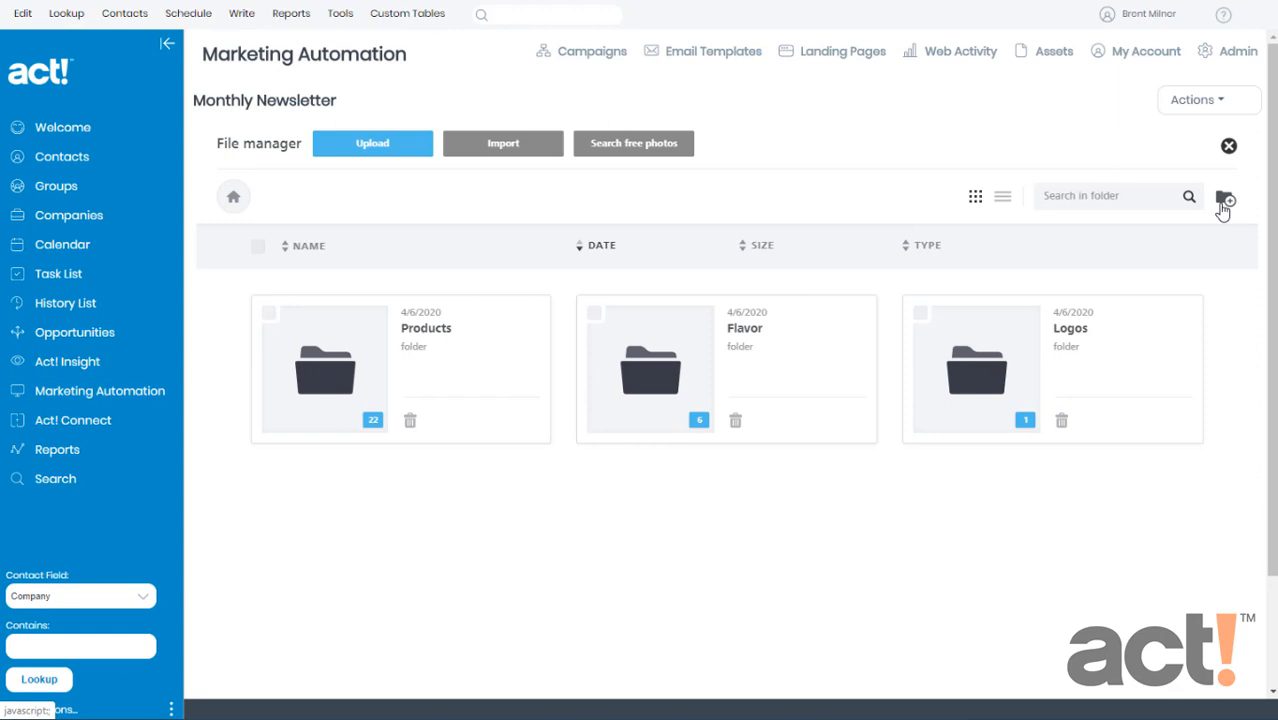
{"action": "mouse_move", "coordinate": [1136, 316]}
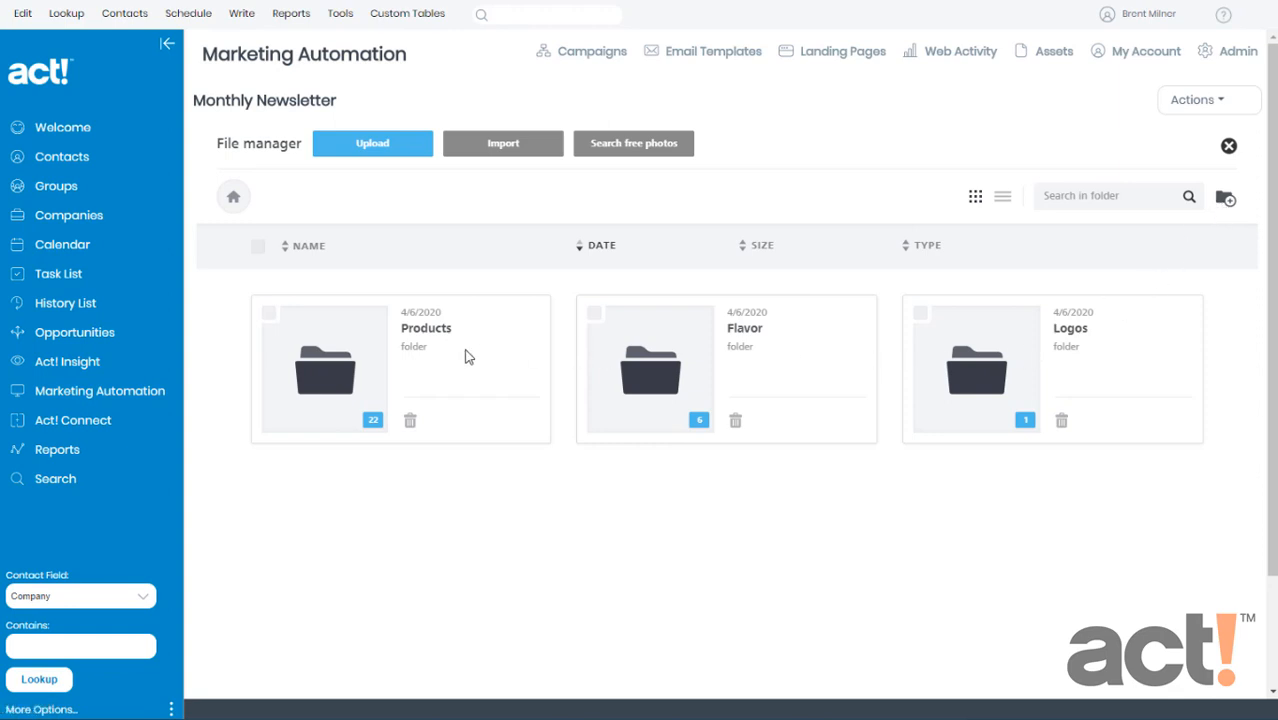
{"action": "mouse_move", "coordinate": [758, 350]}
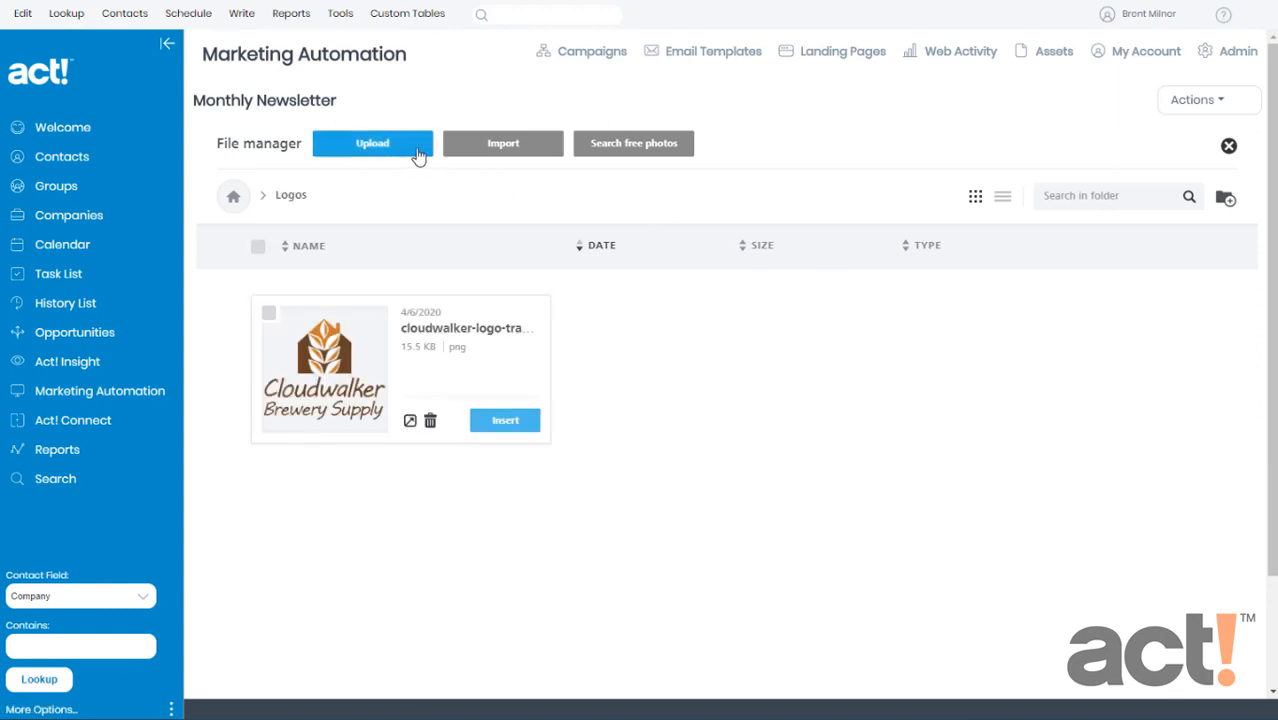
{"action": "mouse_move", "coordinate": [632, 144]}
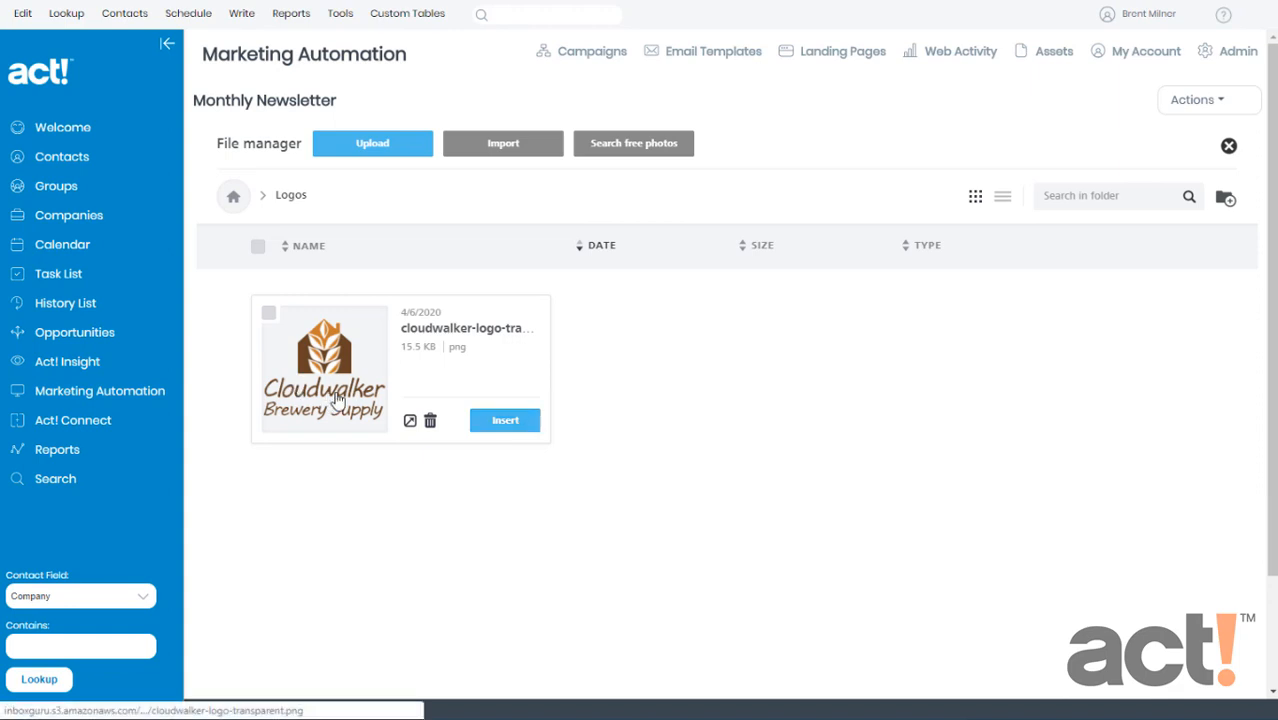
Place the Cloudwalker logo, disable its automatic width and shrink it to about 55%.
{"action": "left_click", "coordinate": [504, 420]}
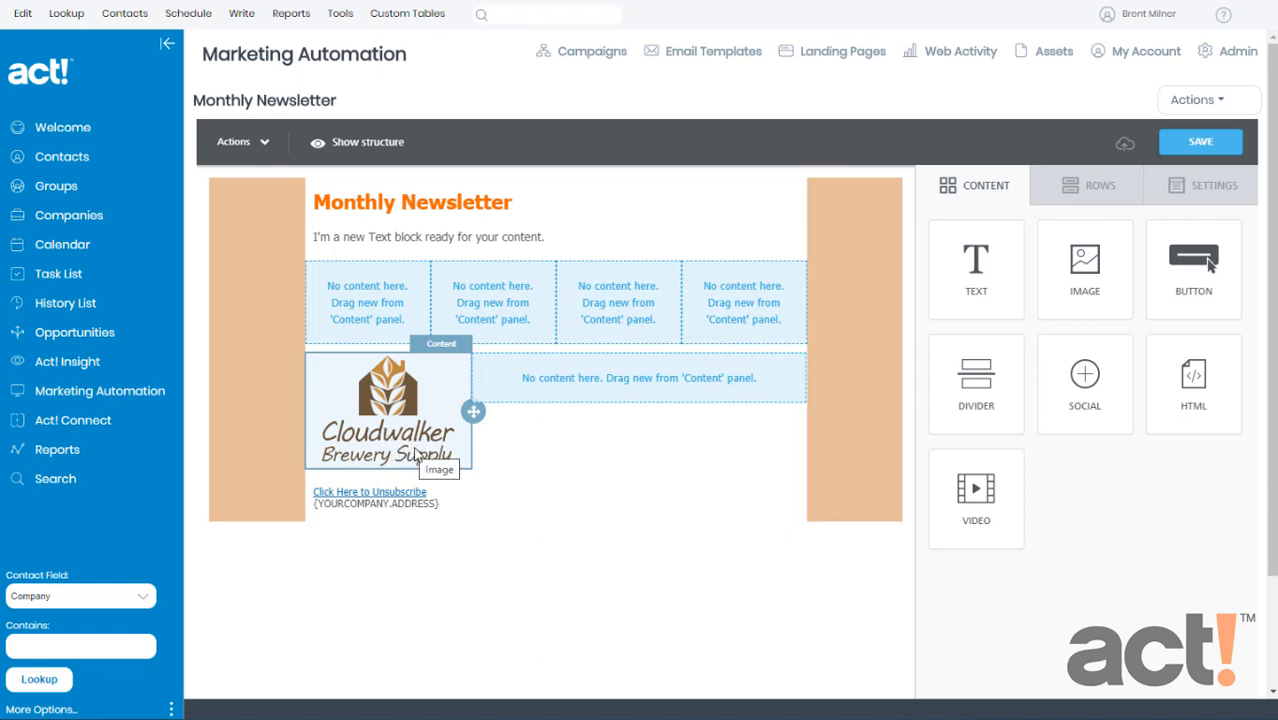
{"action": "mouse_move", "coordinate": [420, 448]}
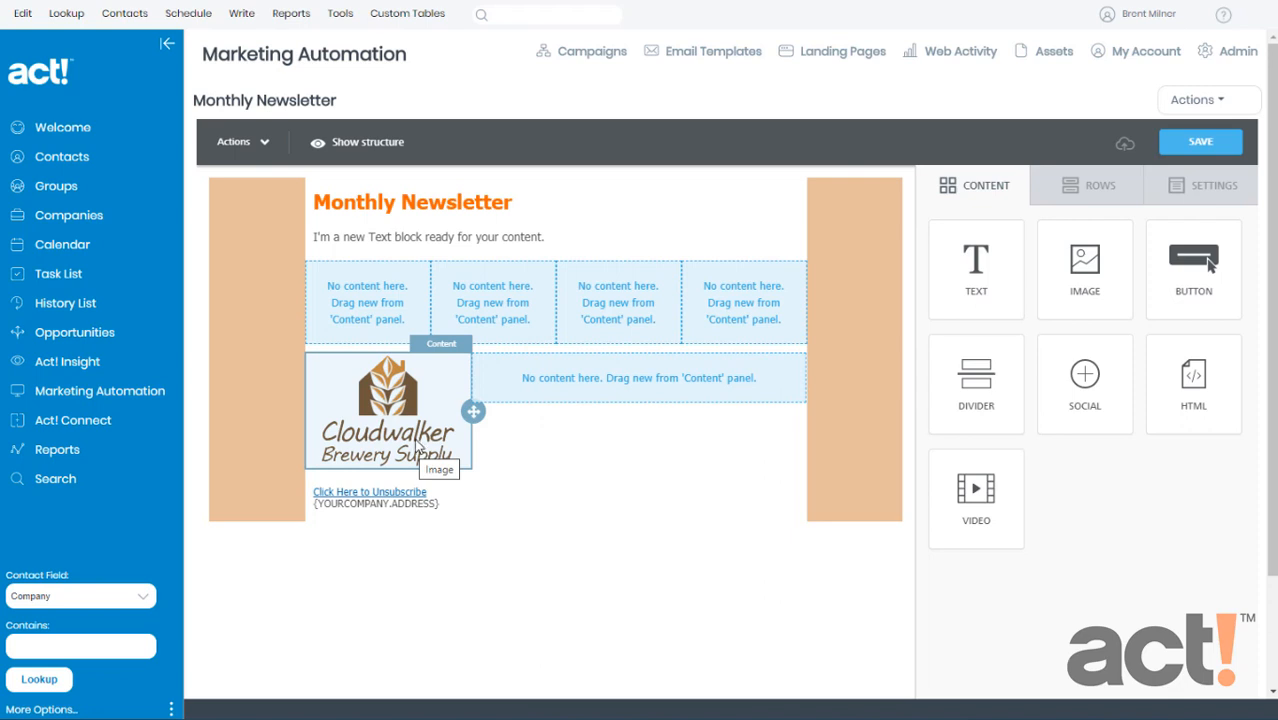
{"action": "left_click", "coordinate": [388, 410]}
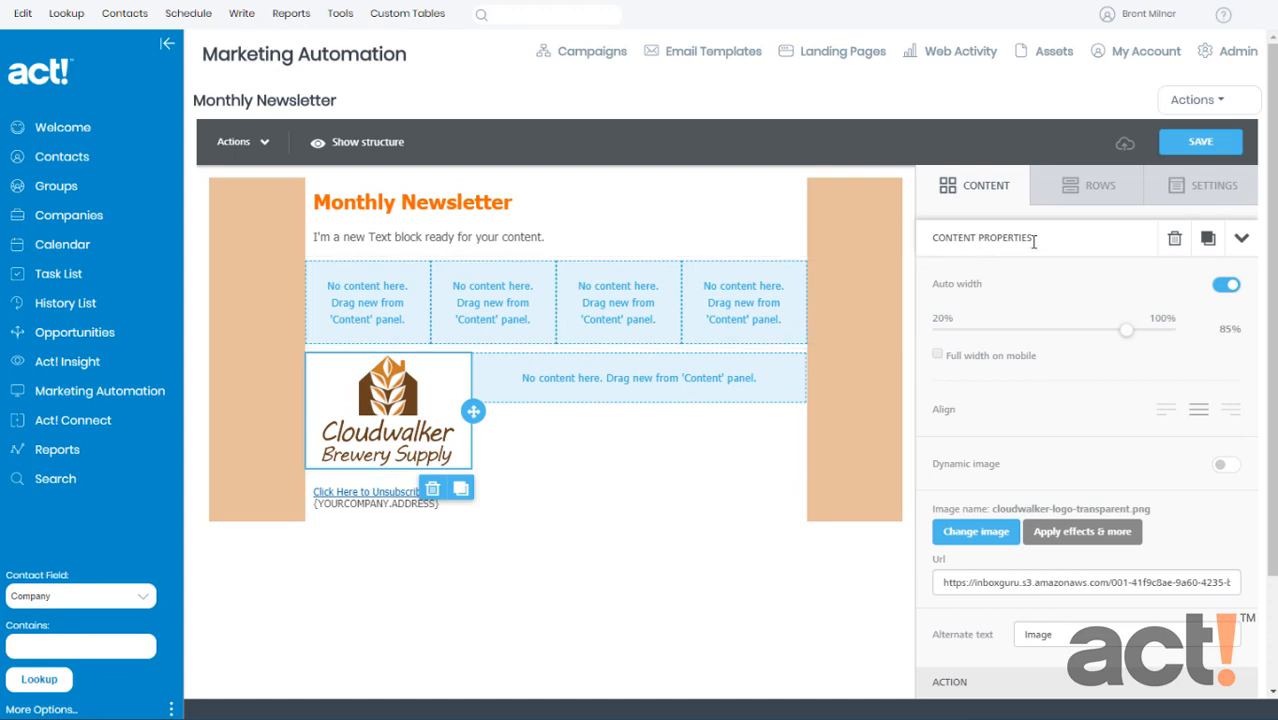
{"action": "mouse_move", "coordinate": [1108, 254]}
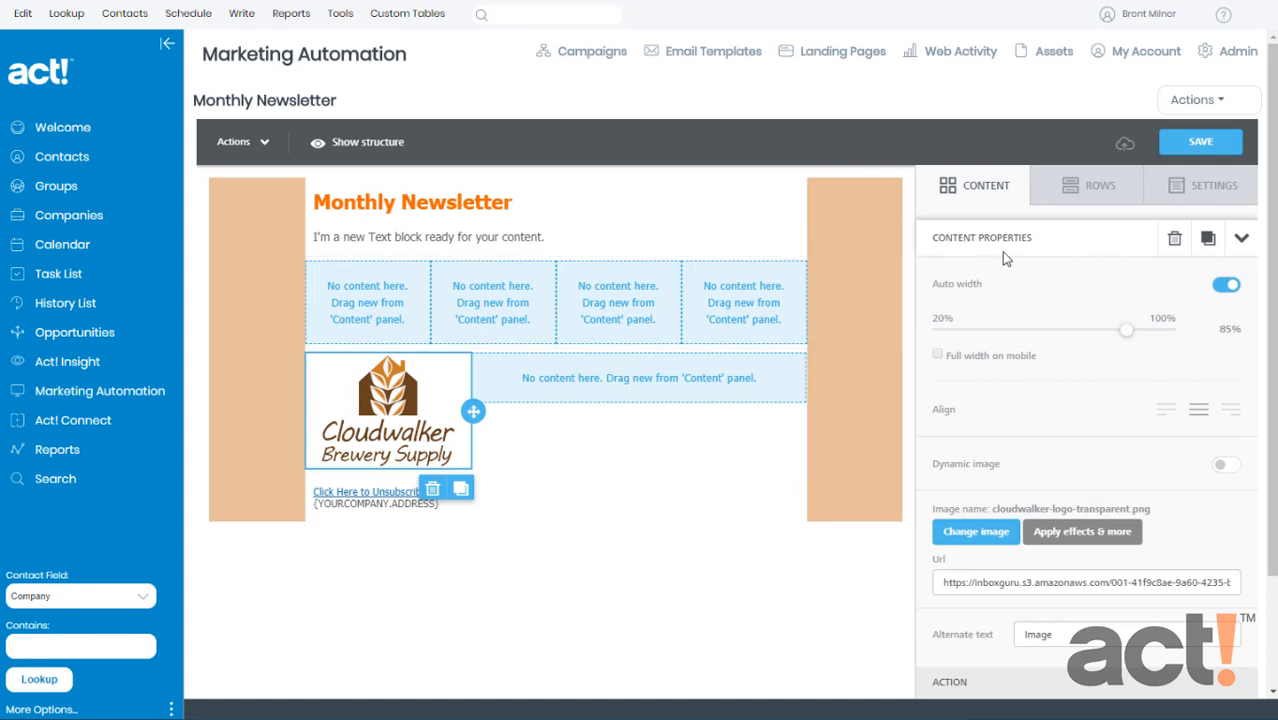
{"action": "mouse_move", "coordinate": [1048, 298]}
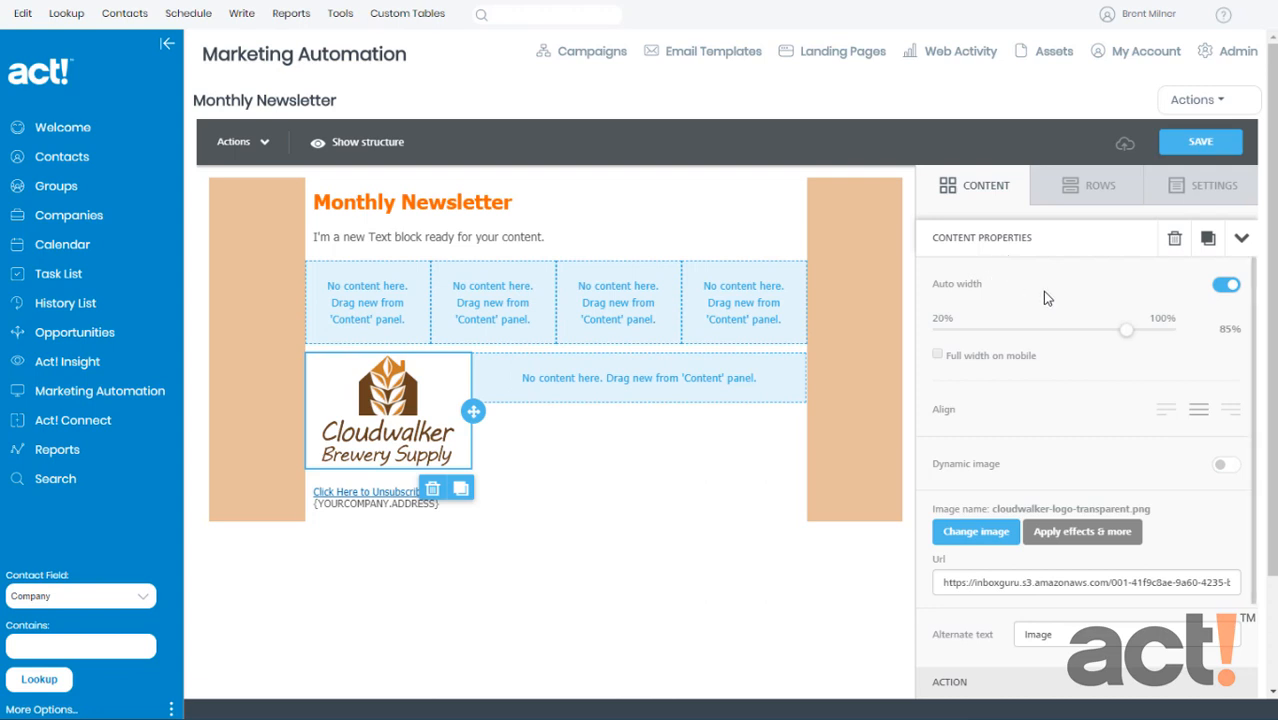
{"action": "mouse_move", "coordinate": [1240, 302]}
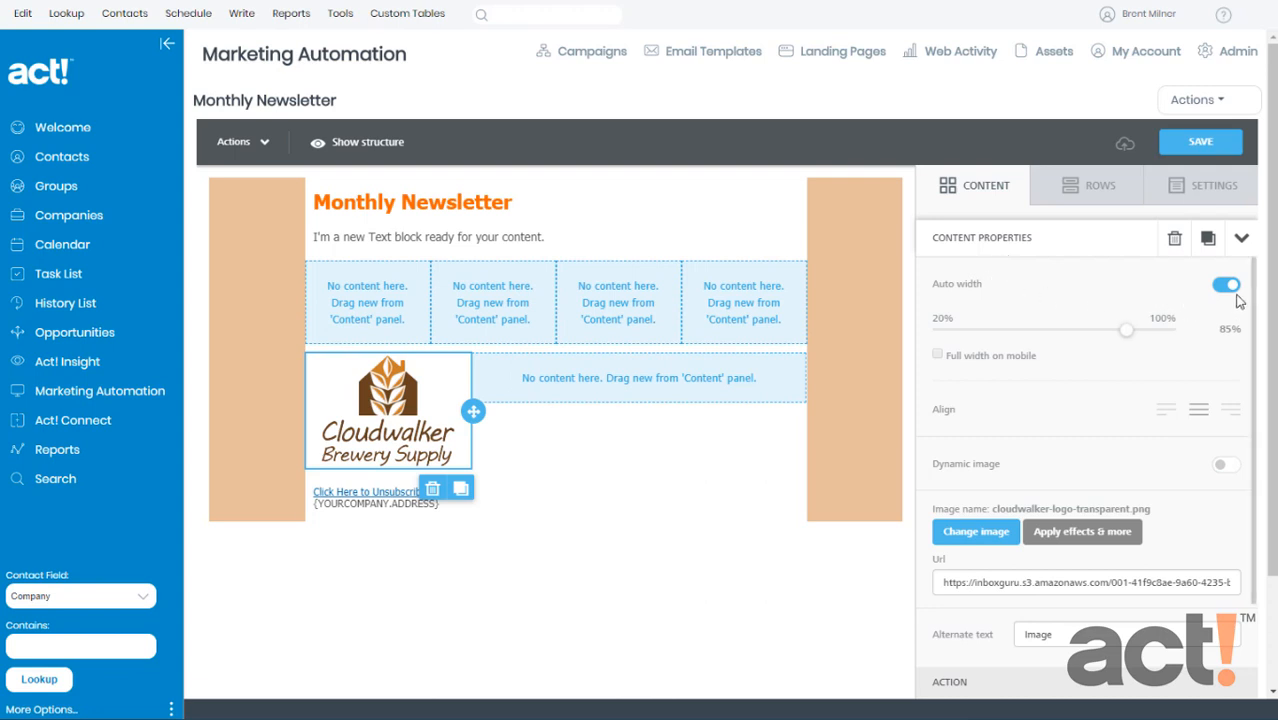
{"action": "left_click", "coordinate": [1226, 284]}
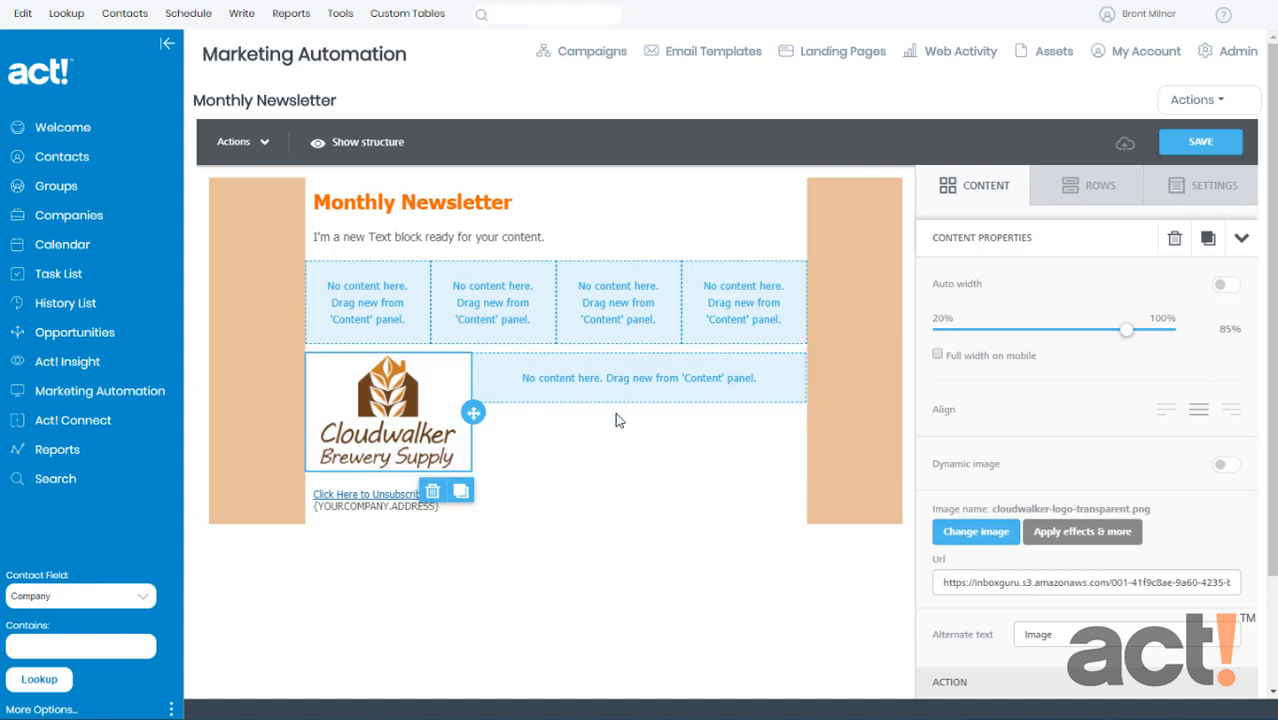
{"action": "mouse_move", "coordinate": [404, 432]}
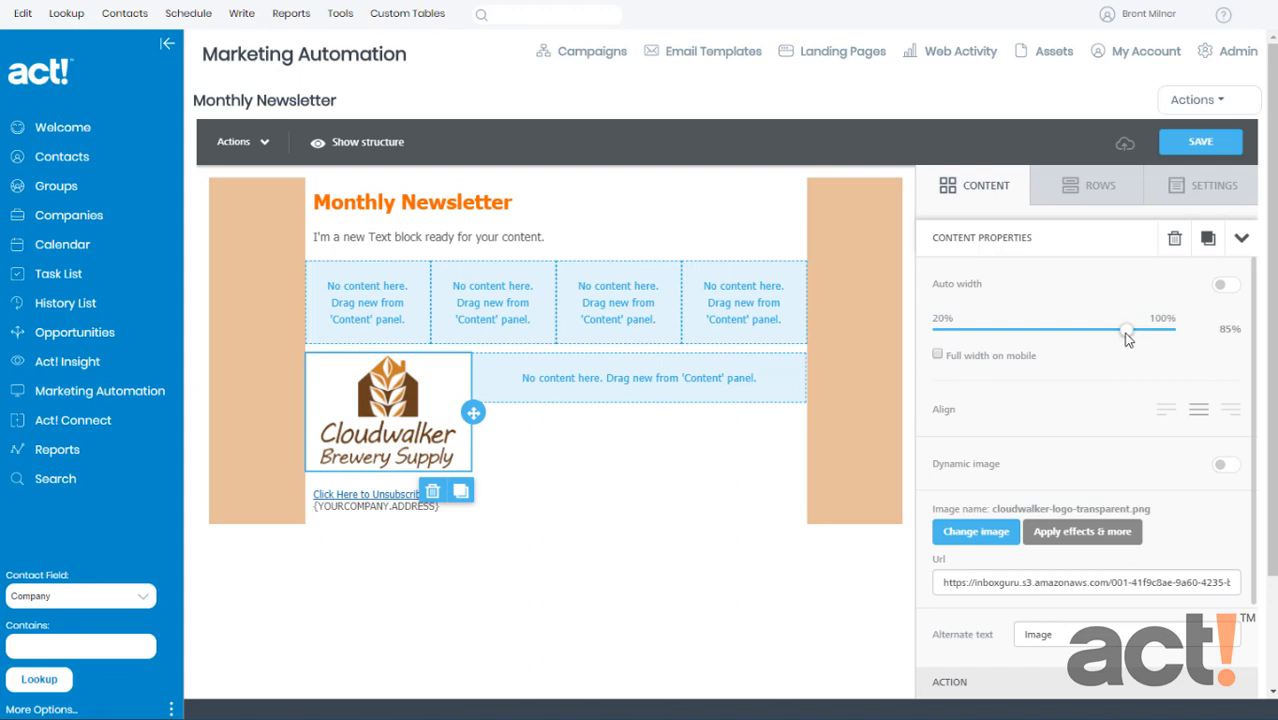
{"action": "left_click_drag", "start_coordinate": [1128, 330], "coordinate": [1048, 330]}
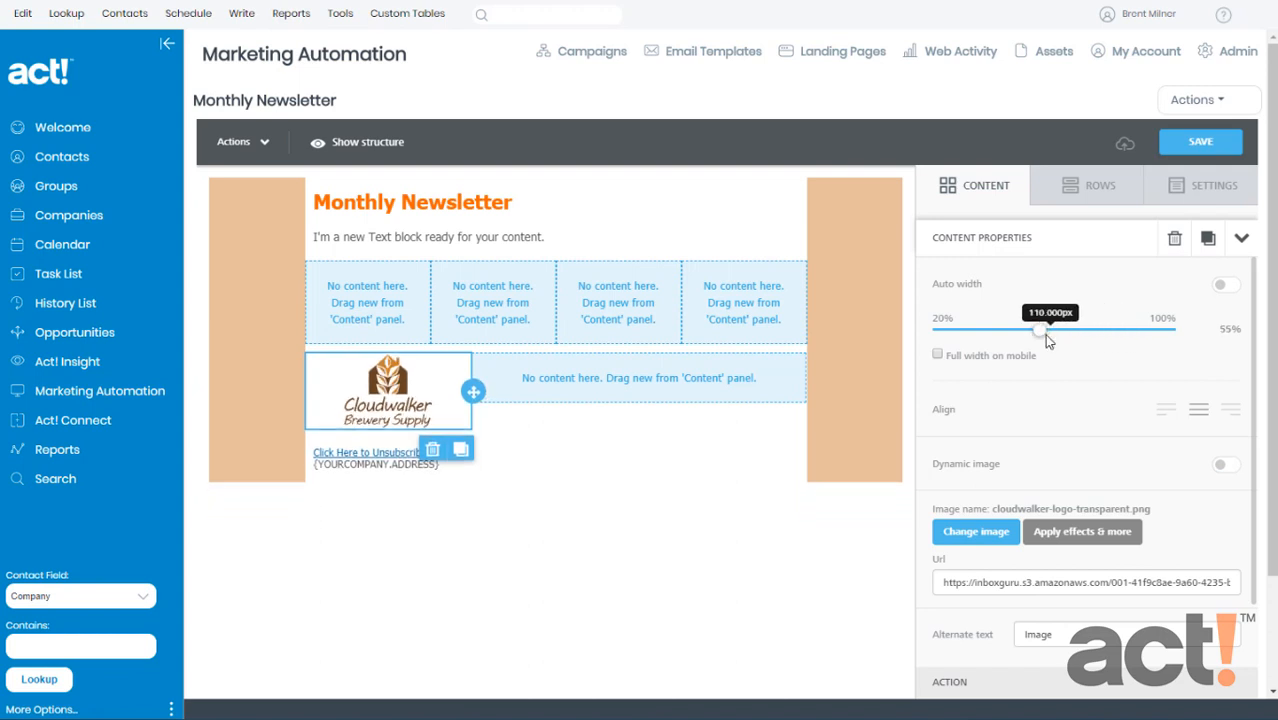
{"action": "mouse_move", "coordinate": [1076, 356]}
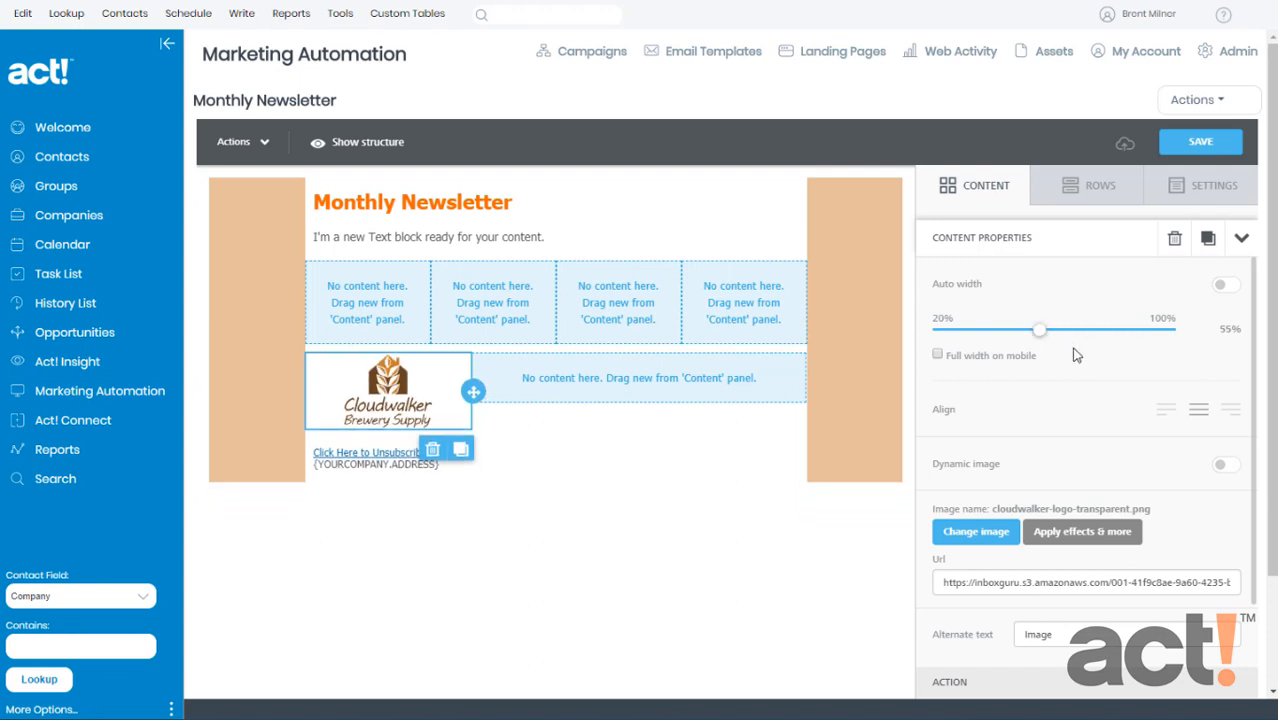
{"action": "mouse_move", "coordinate": [996, 364]}
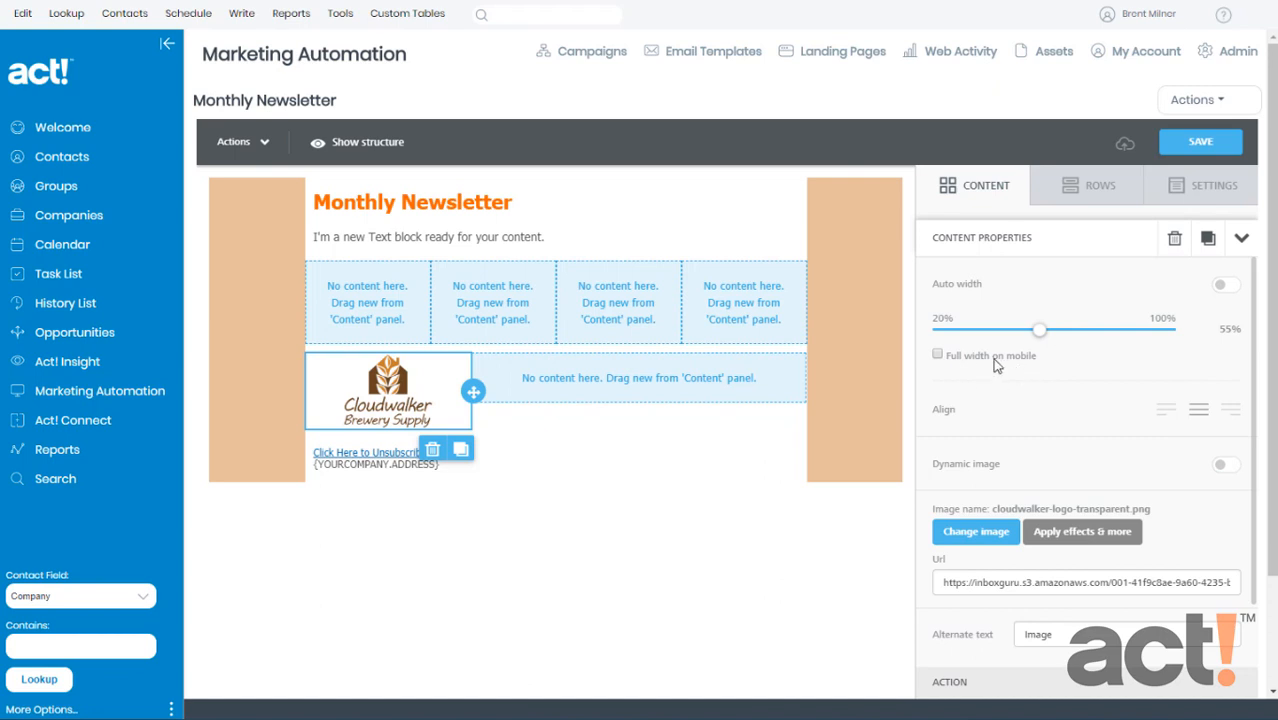
{"action": "mouse_move", "coordinate": [1024, 364]}
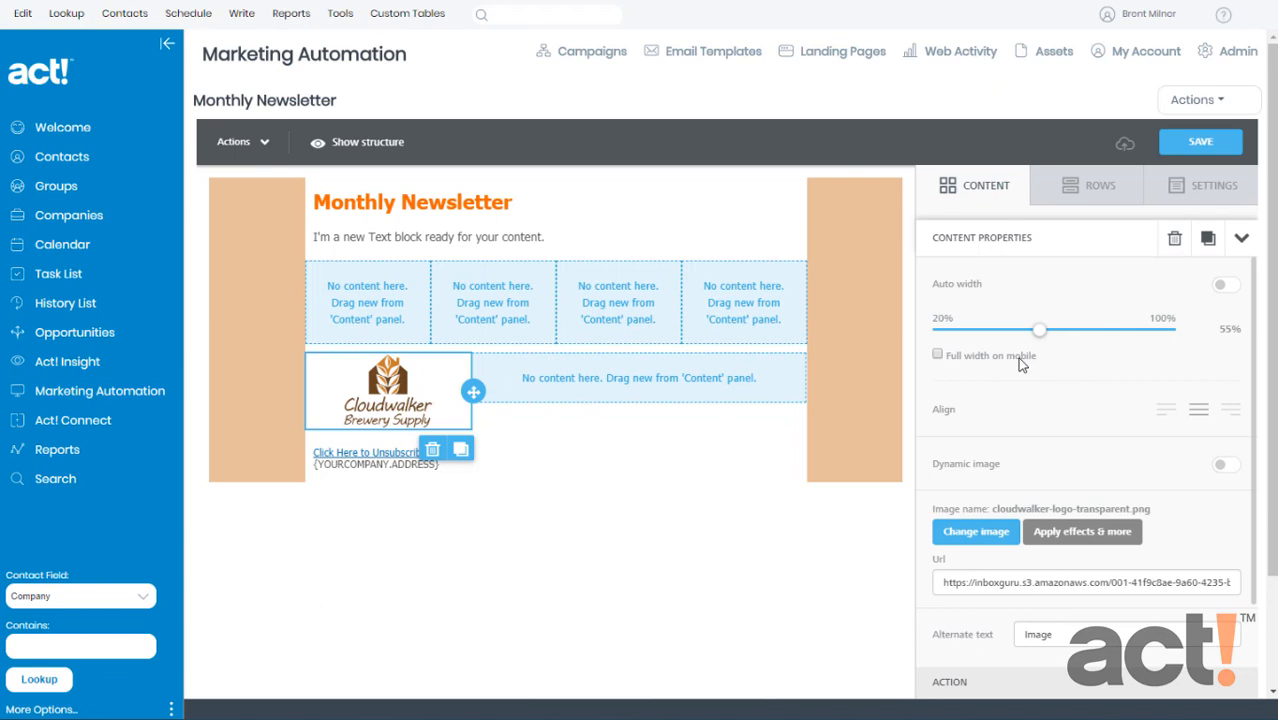
{"action": "mouse_move", "coordinate": [548, 400]}
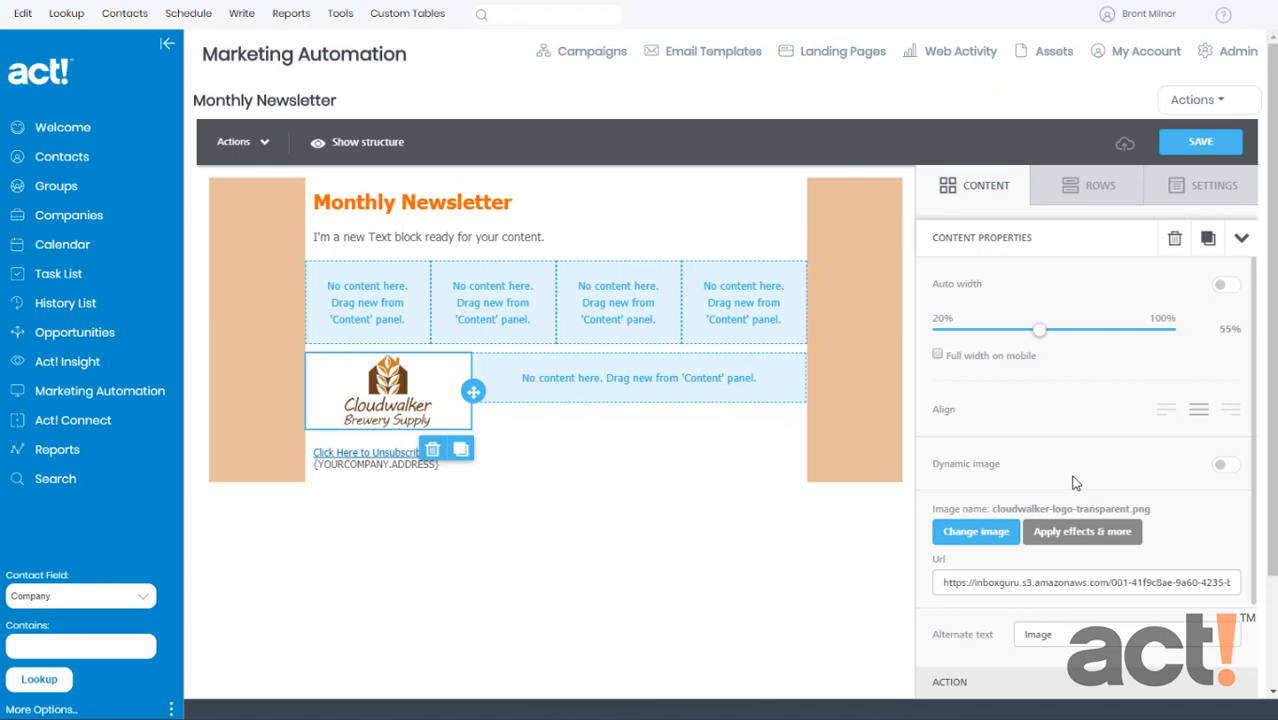
{"action": "mouse_move", "coordinate": [1008, 492]}
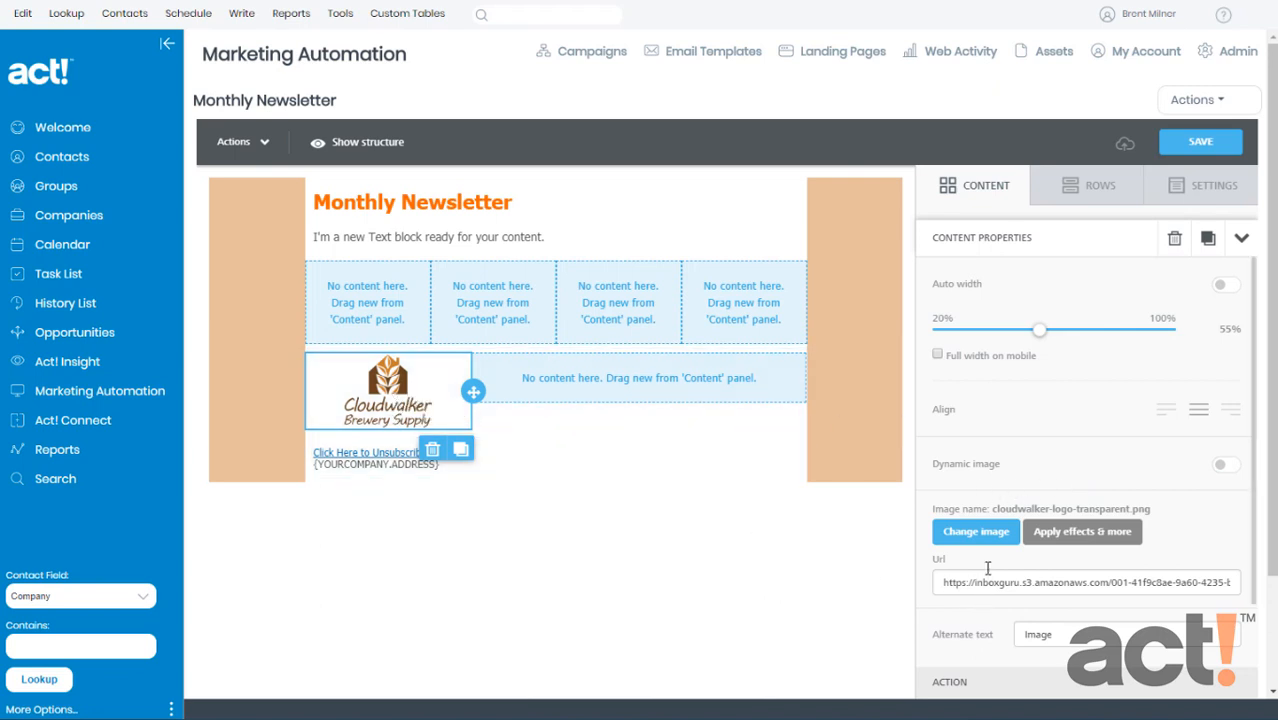
{"action": "mouse_move", "coordinate": [976, 532]}
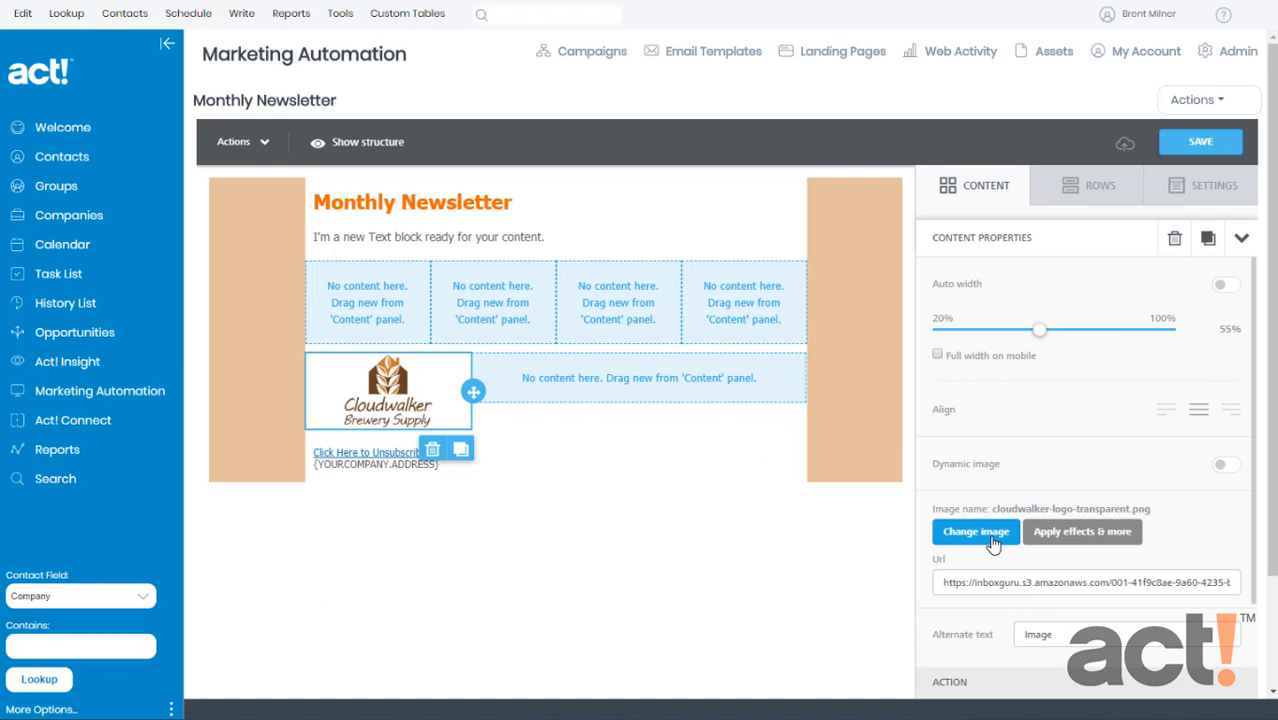
{"action": "mouse_move", "coordinate": [1084, 532]}
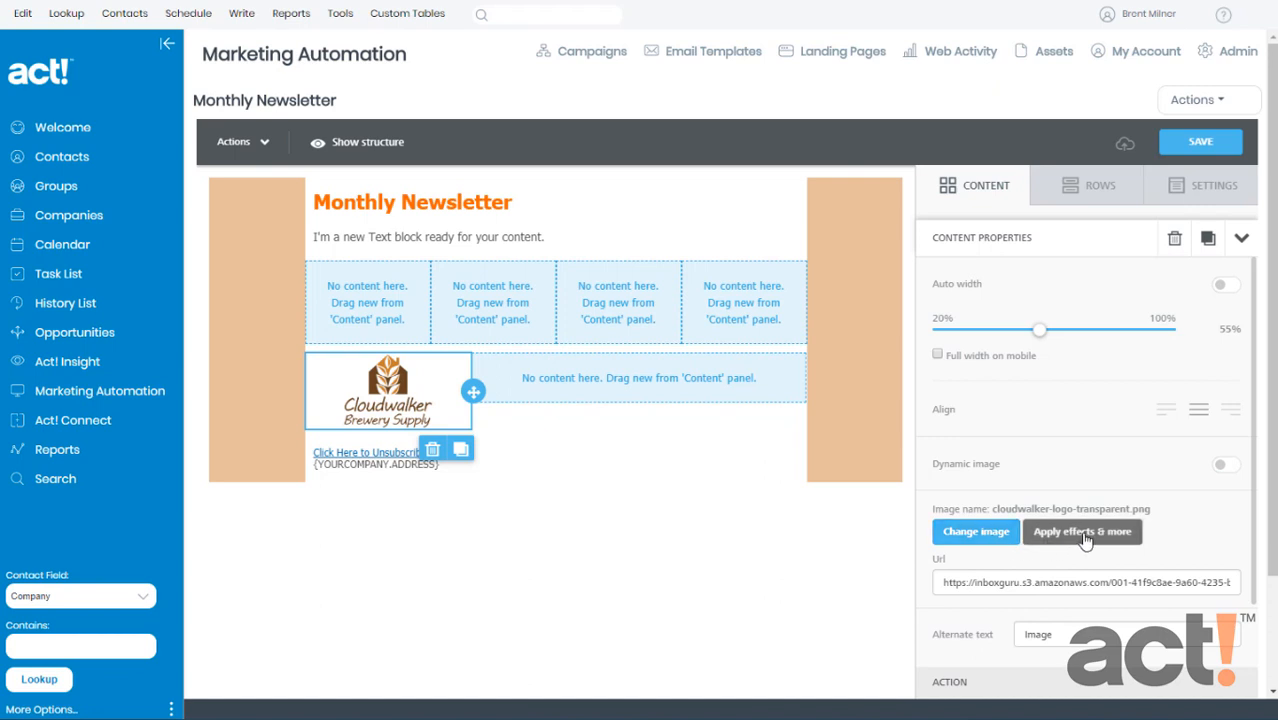
{"action": "left_click", "coordinate": [1082, 532]}
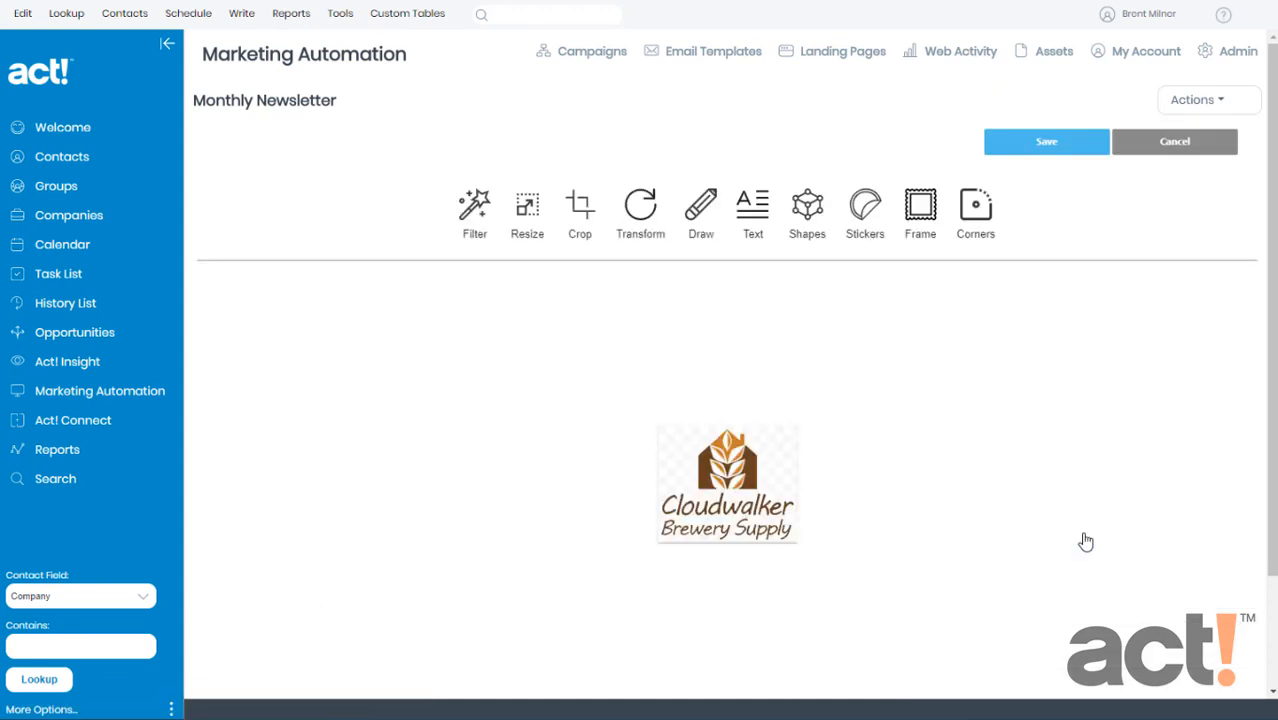
{"action": "mouse_move", "coordinate": [996, 508]}
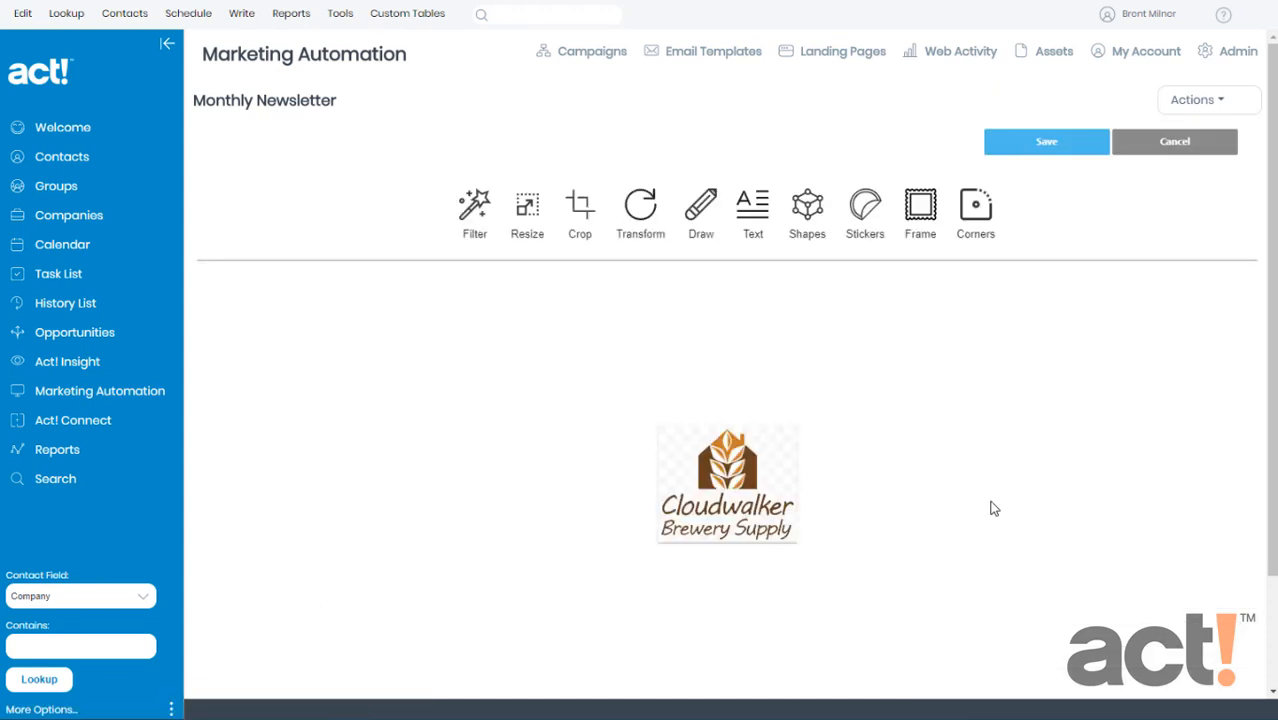
{"action": "mouse_move", "coordinate": [556, 264]}
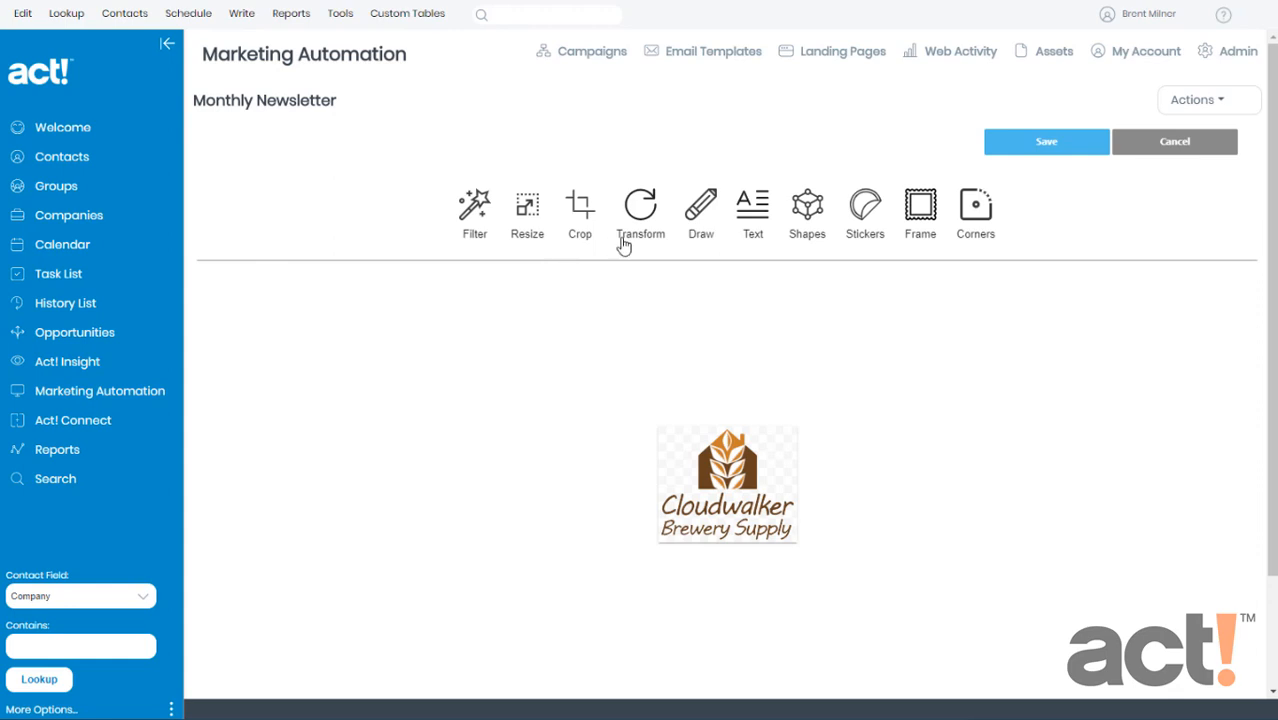
{"action": "mouse_move", "coordinate": [540, 240]}
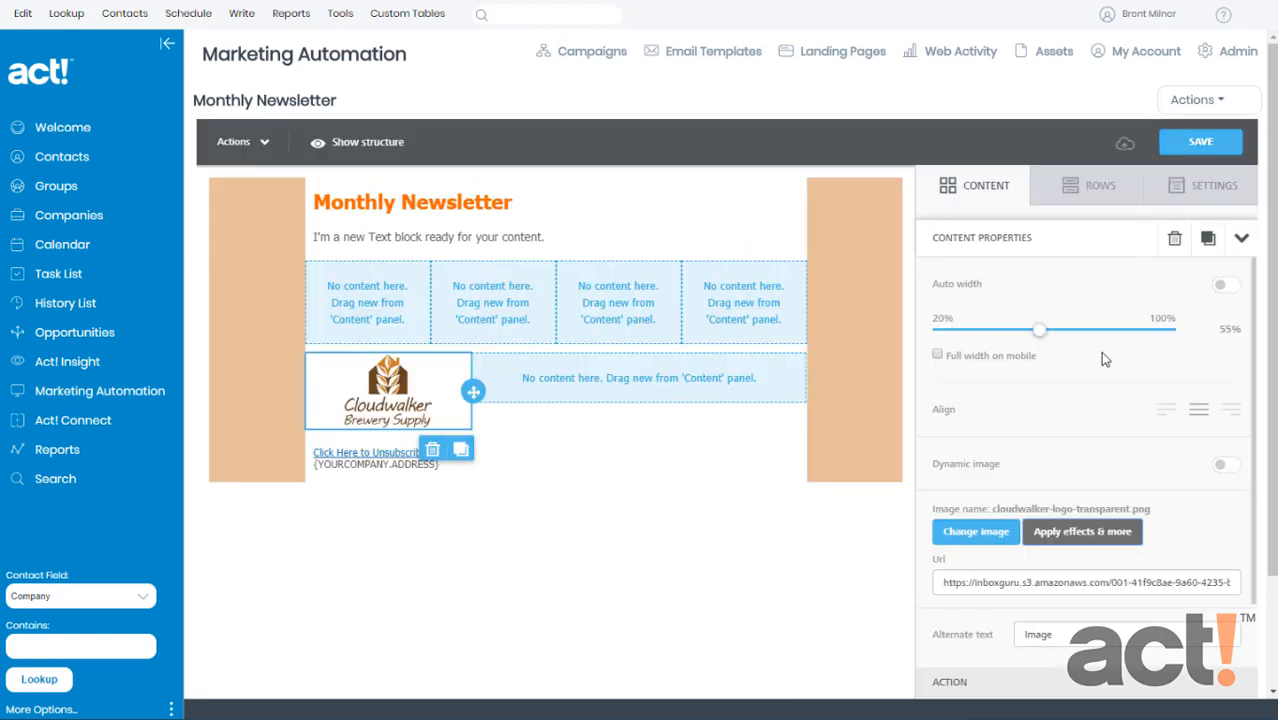
Replace the logo's alternate text 'Image' with 'Cloudwalker Logo'.
{"action": "scroll", "scroll_direction": "down", "scroll_amount": 3}
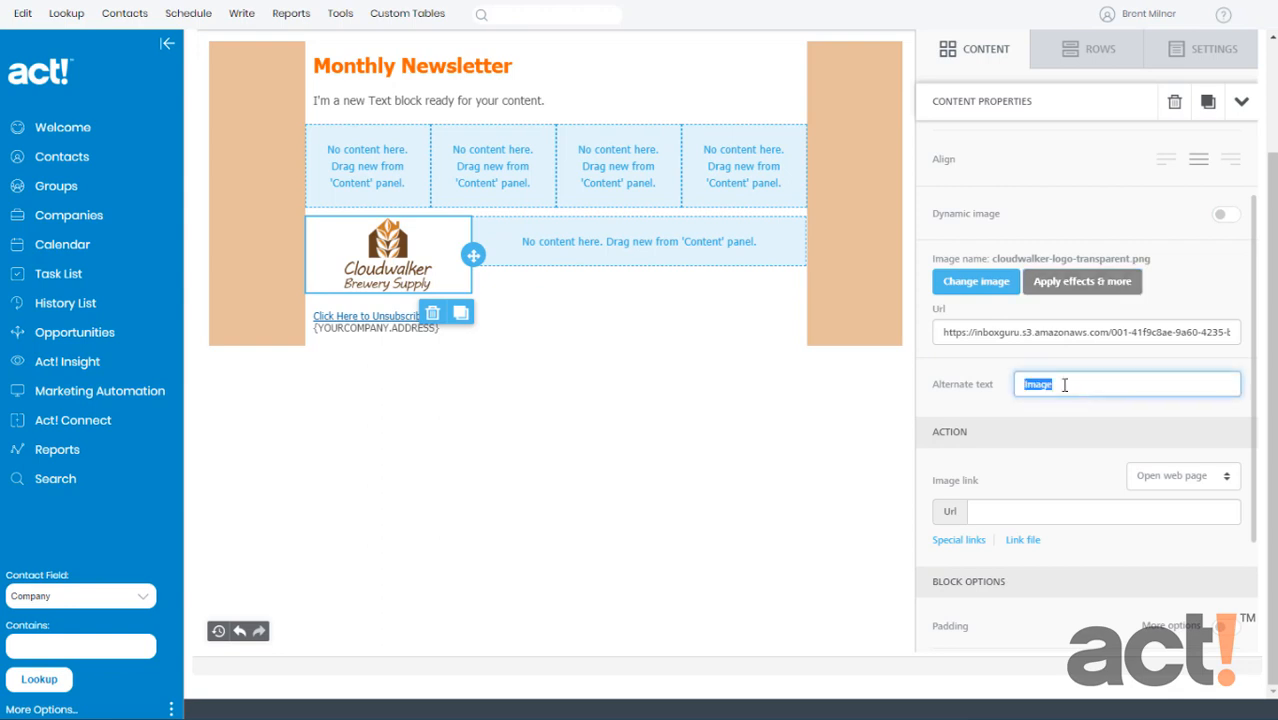
{"action": "type", "text": "Cloudwalker Logo"}
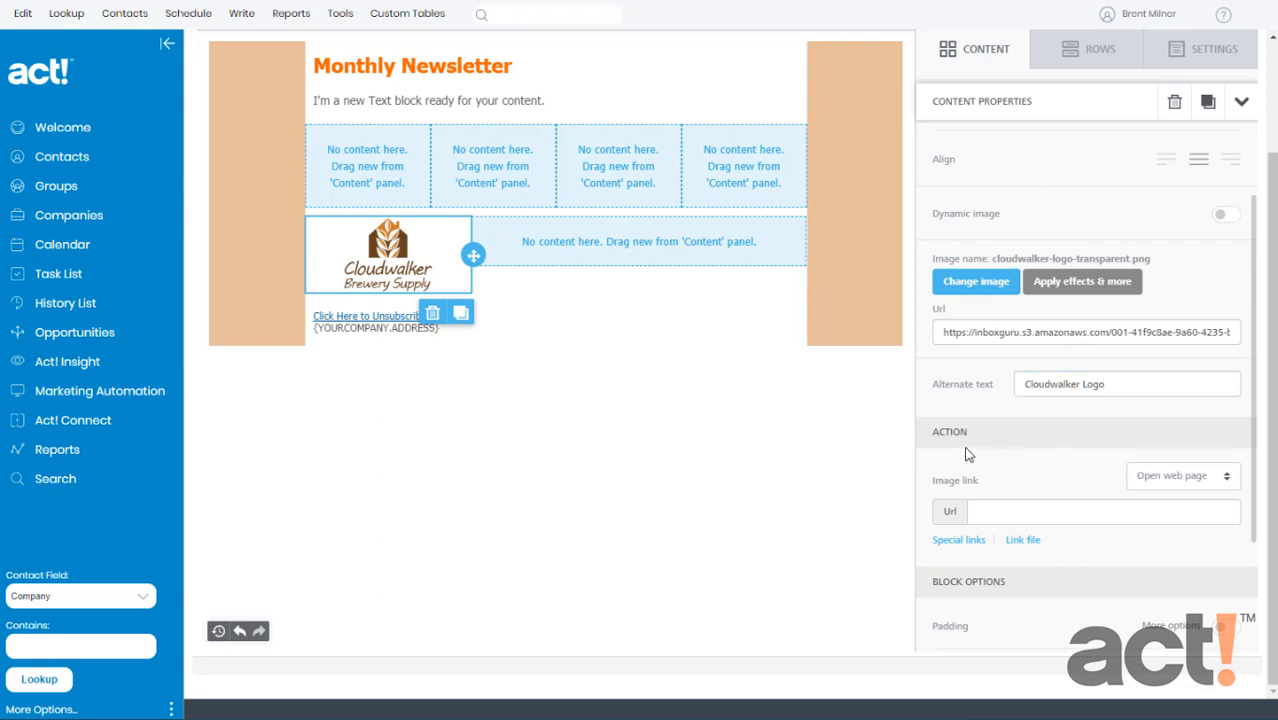
{"action": "mouse_move", "coordinate": [958, 448]}
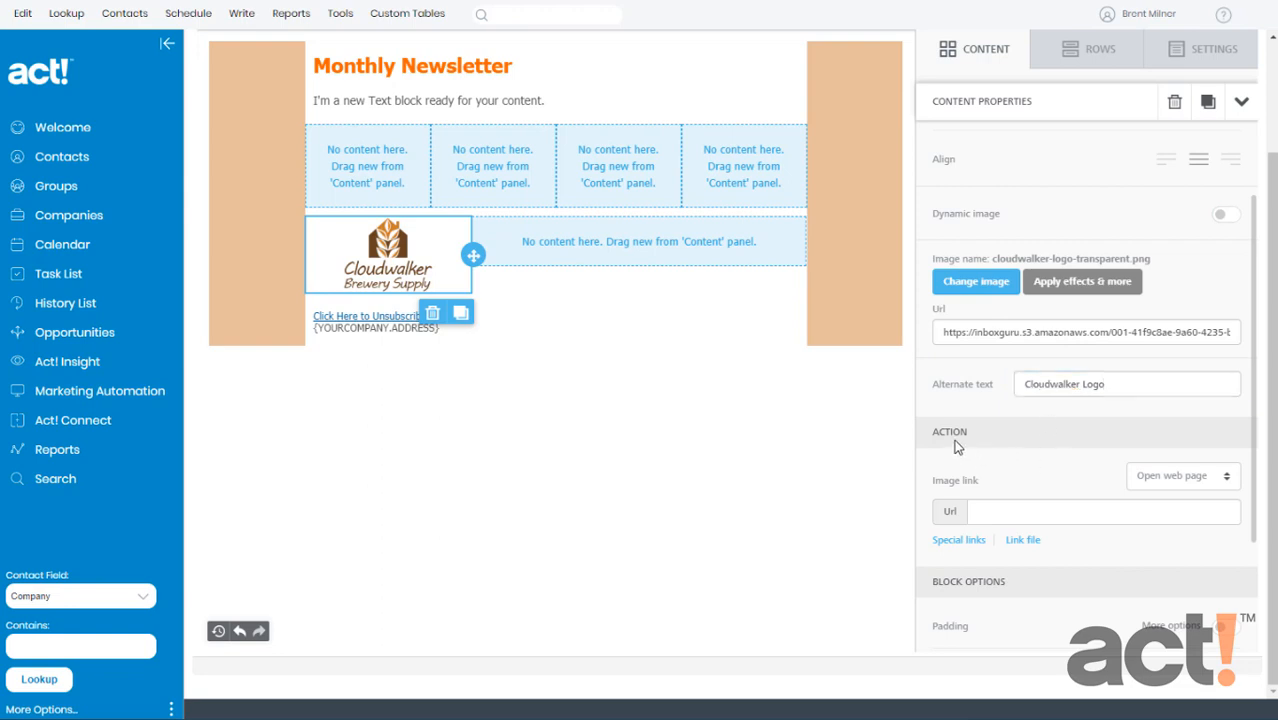
{"action": "mouse_move", "coordinate": [1024, 486]}
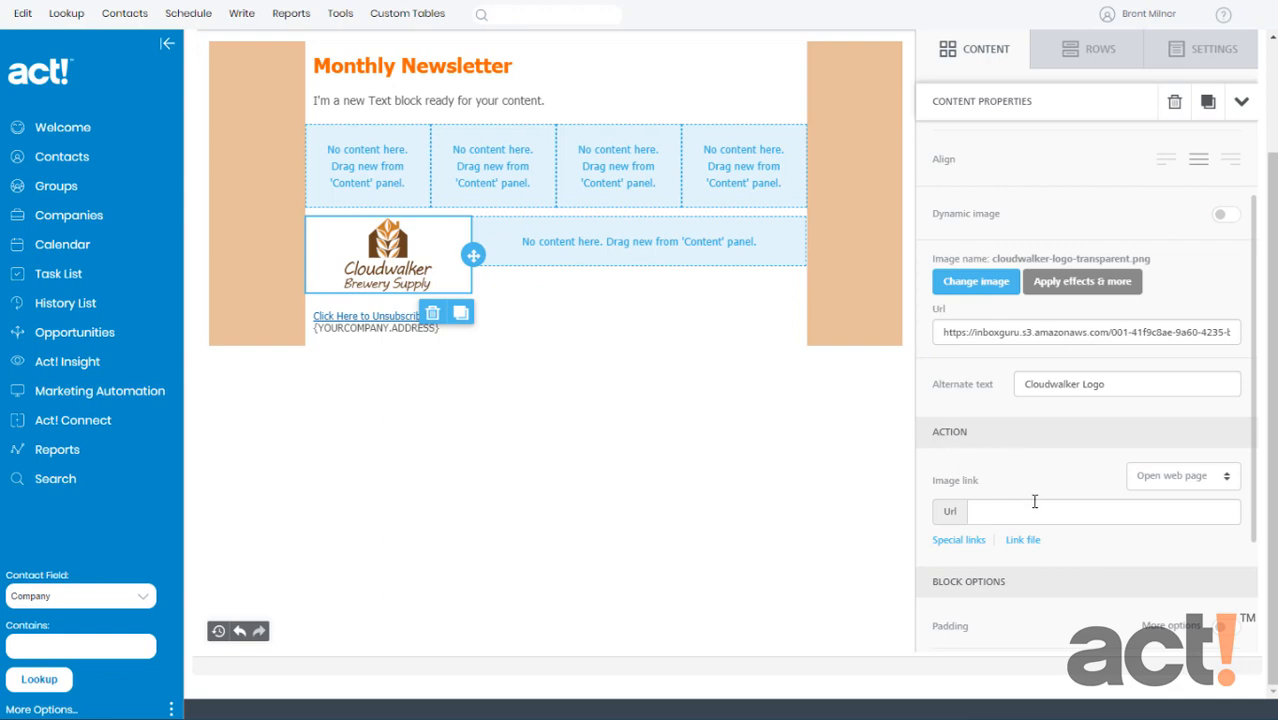
{"action": "mouse_move", "coordinate": [1038, 502]}
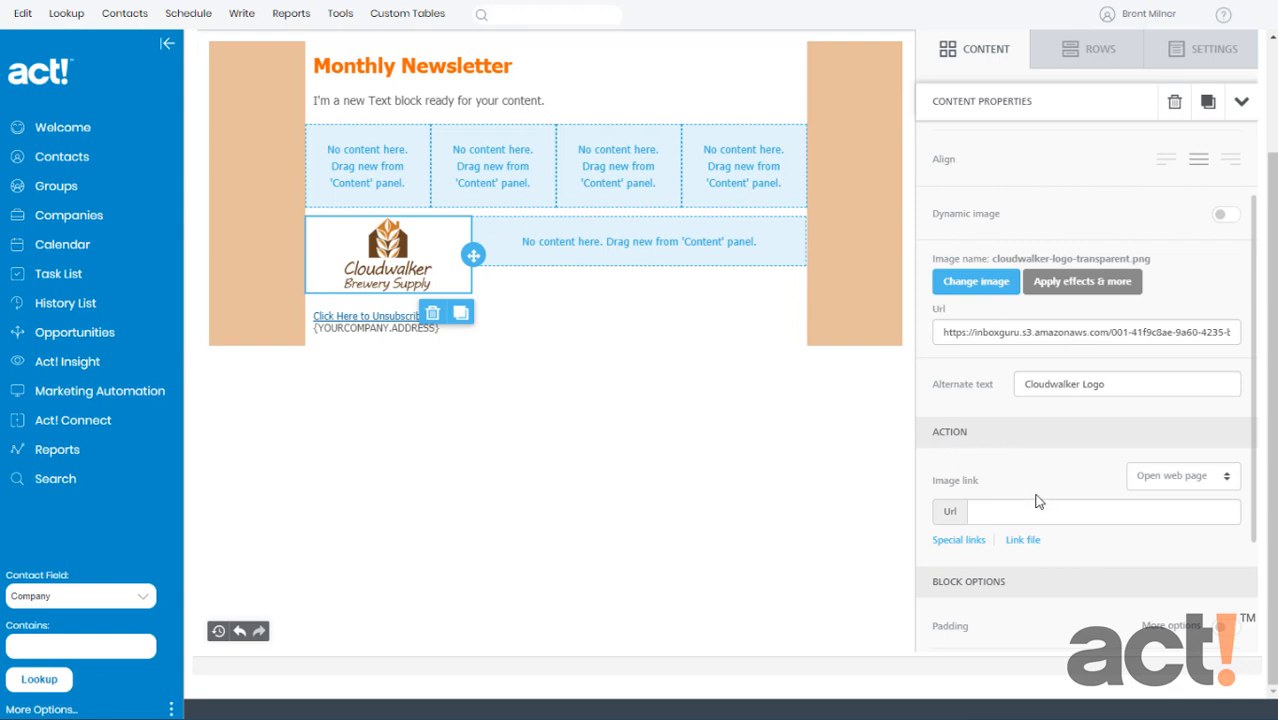
{"action": "mouse_move", "coordinate": [1072, 544]}
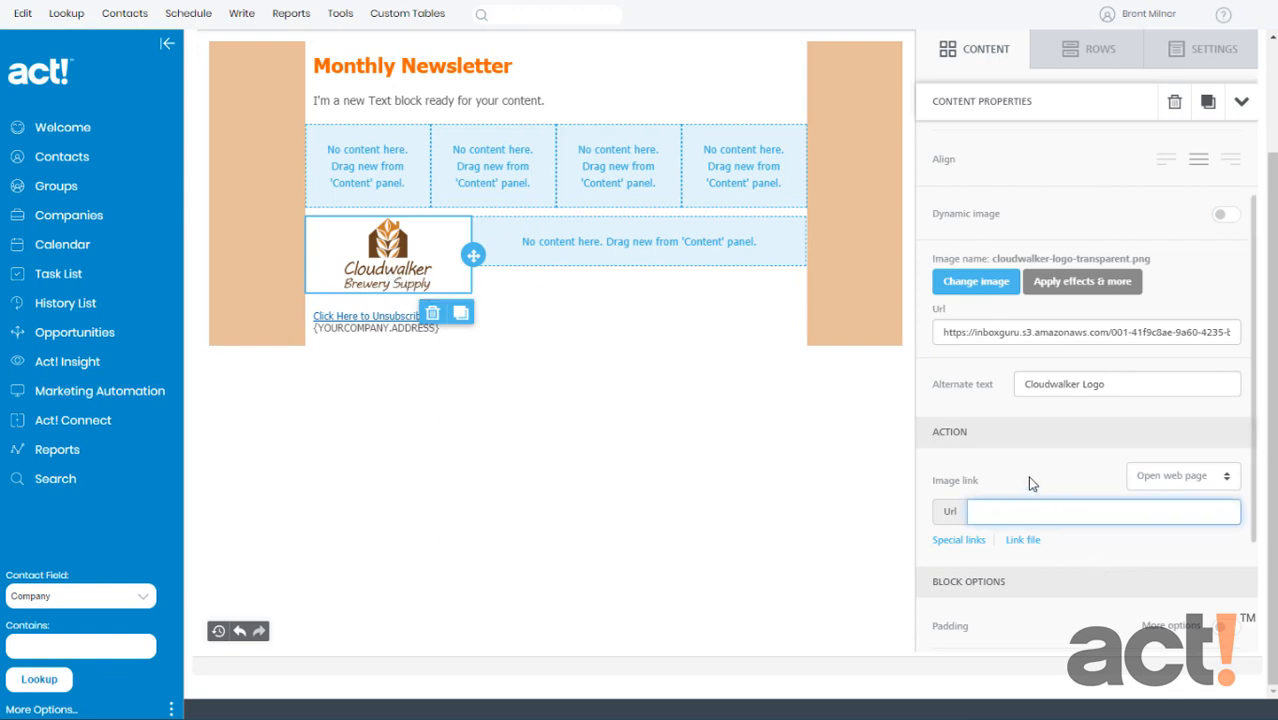
Raise the logo block's all-sides padding to 15 and show per-side padding values.
{"action": "scroll", "scroll_direction": "down", "scroll_amount": 3}
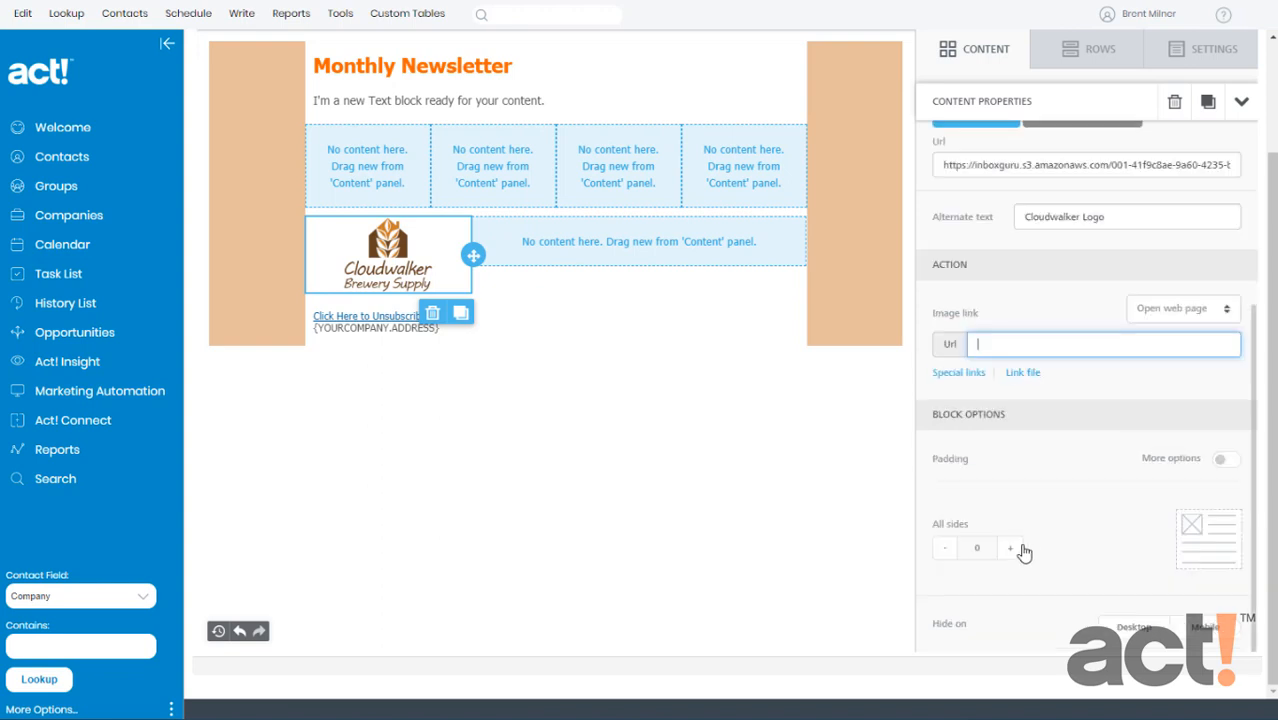
{"action": "mouse_move", "coordinate": [984, 462]}
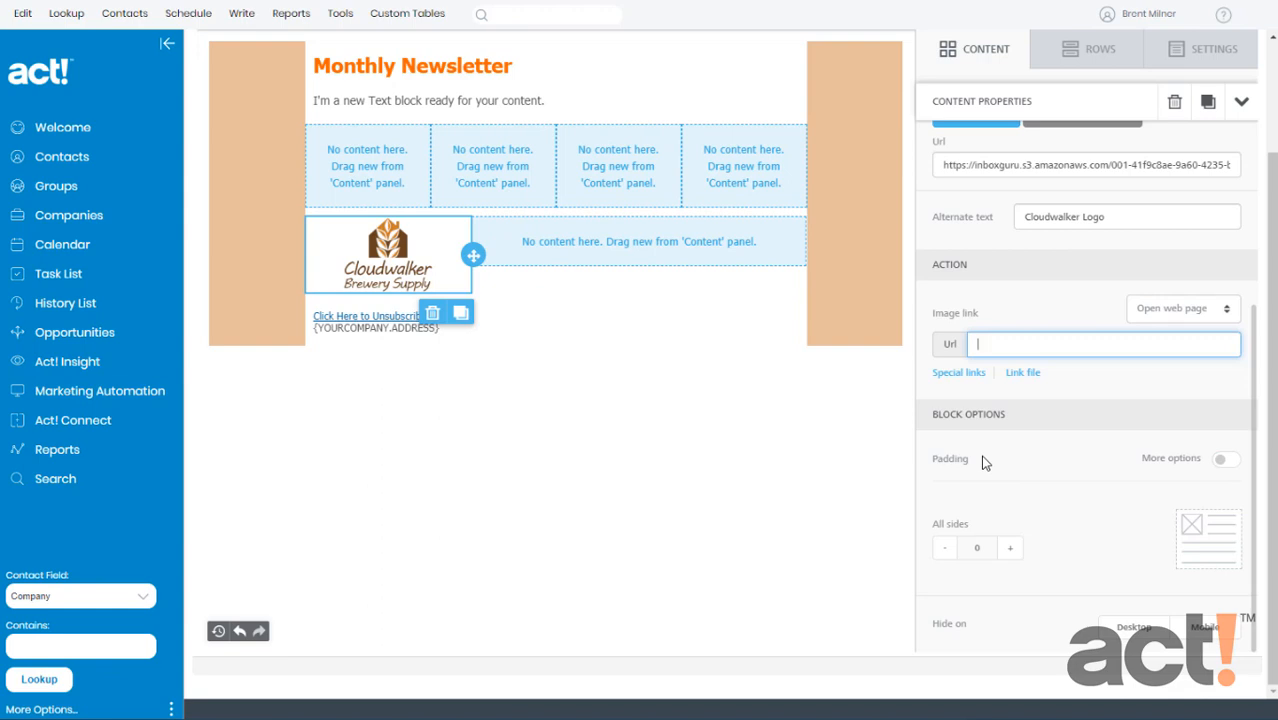
{"action": "left_click", "coordinate": [1008, 548]}
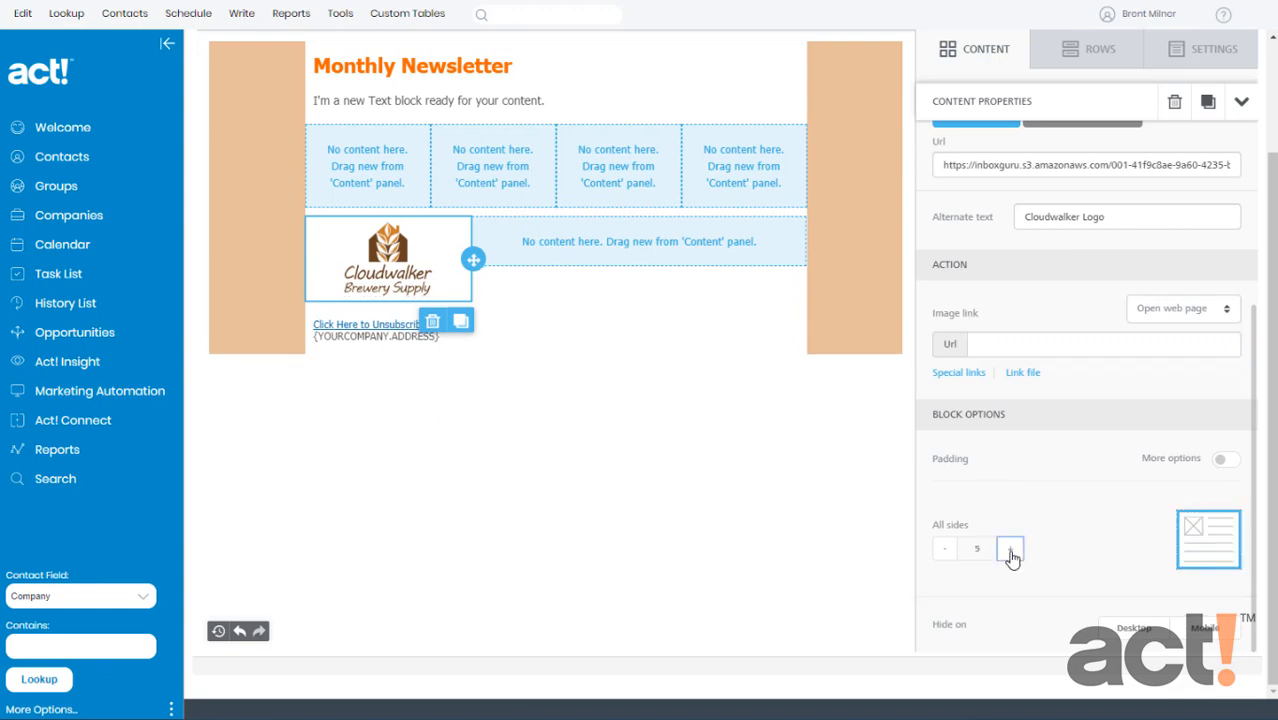
{"action": "left_click", "coordinate": [1010, 548]}
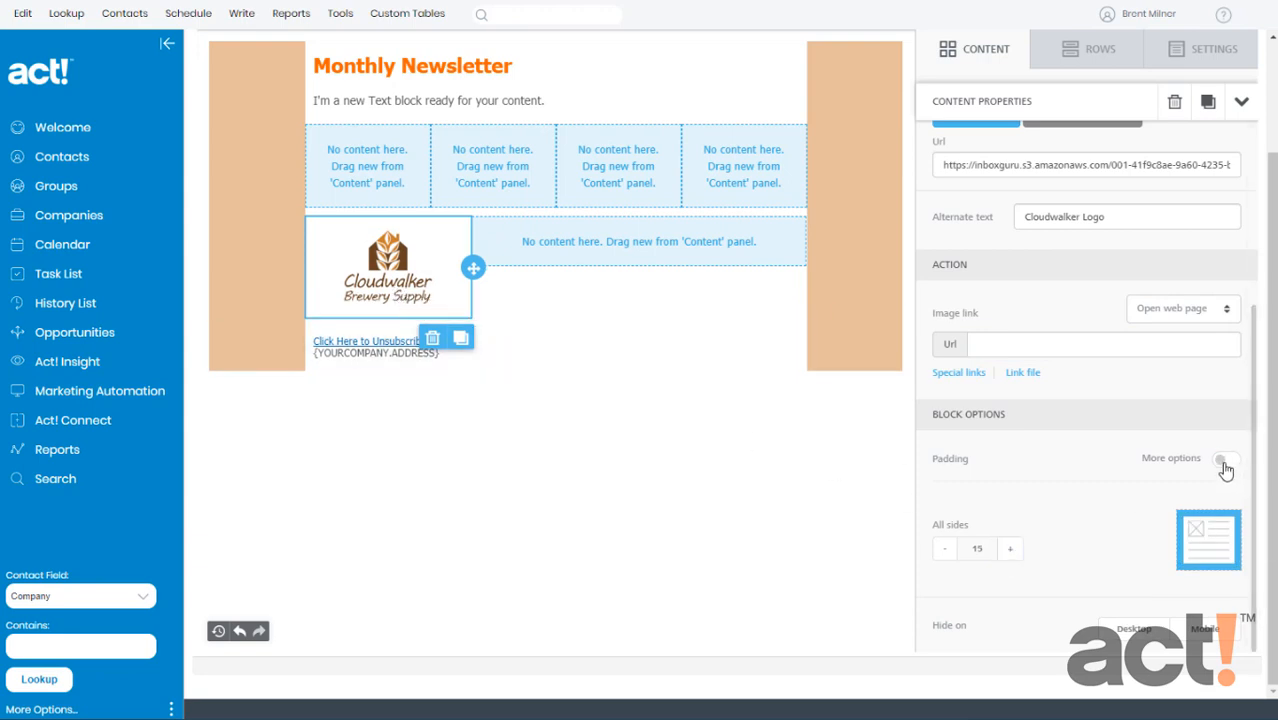
{"action": "left_click", "coordinate": [1224, 458]}
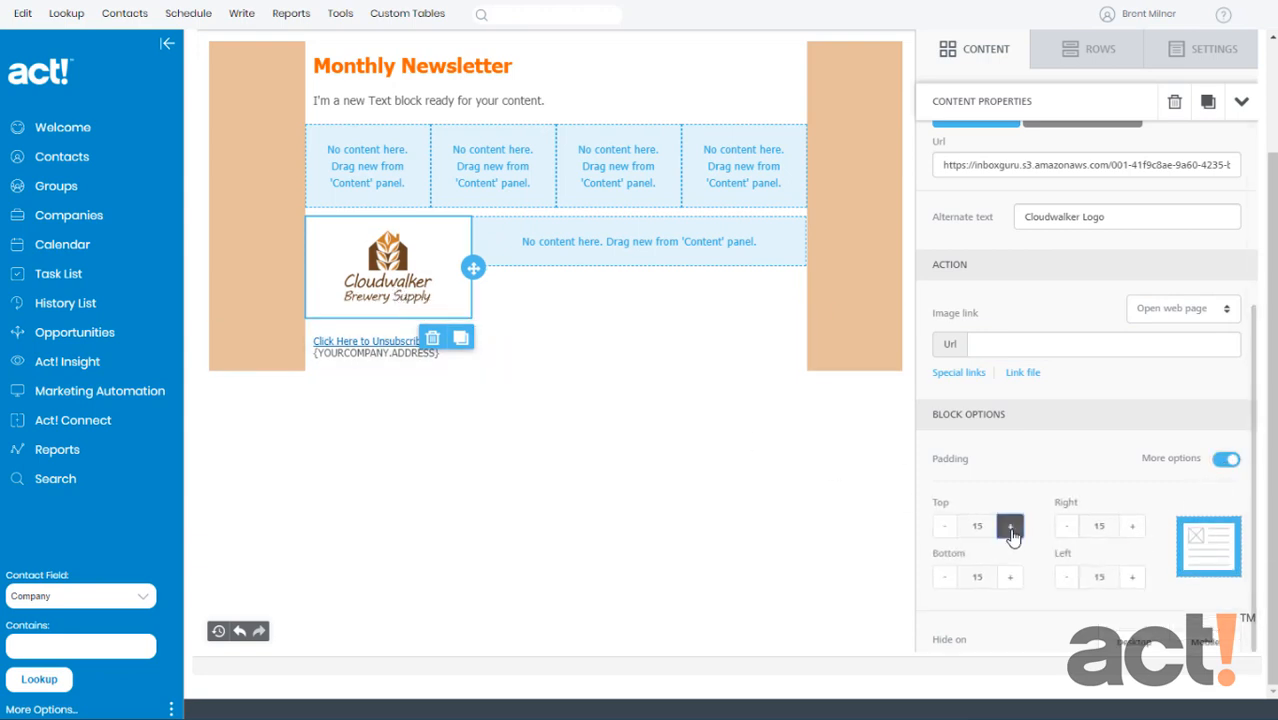